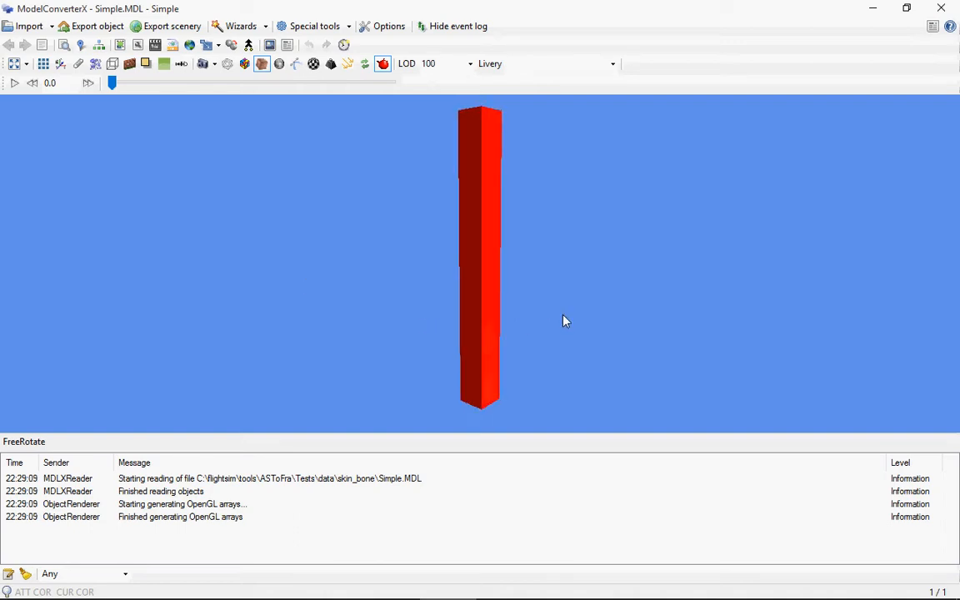
- Switch the viewport so the red column model renders as a wireframe
drag(567, 320, 446, 320)
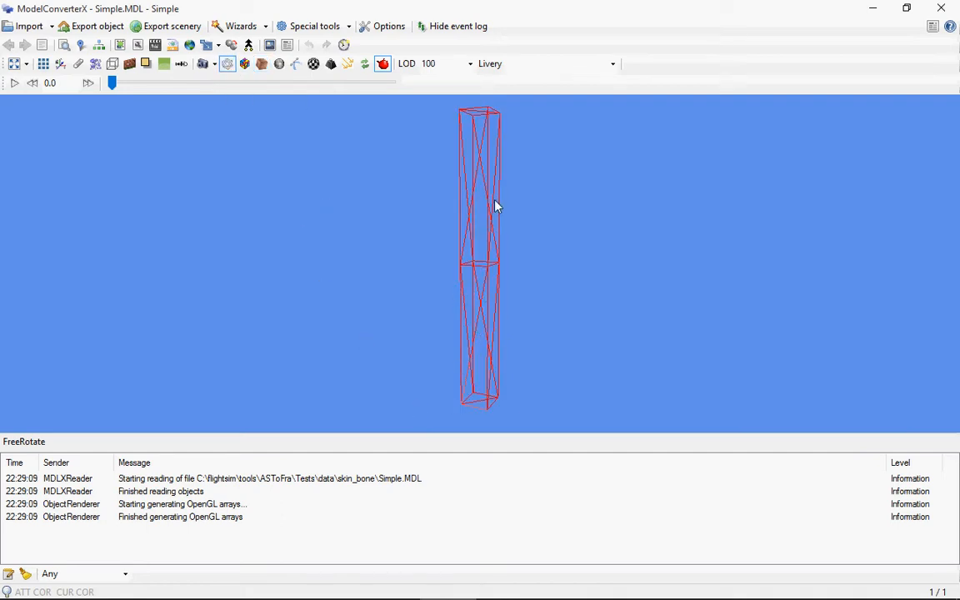
- Show the column's bones and scrub the animation slider back and forth to watch the joint bend
click(180, 63)
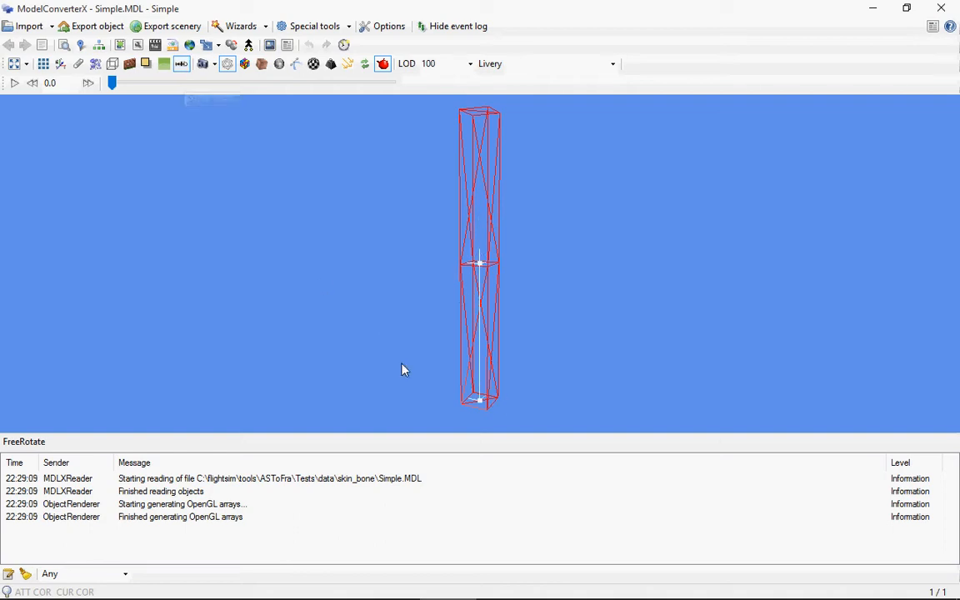
mouse_move(483, 408)
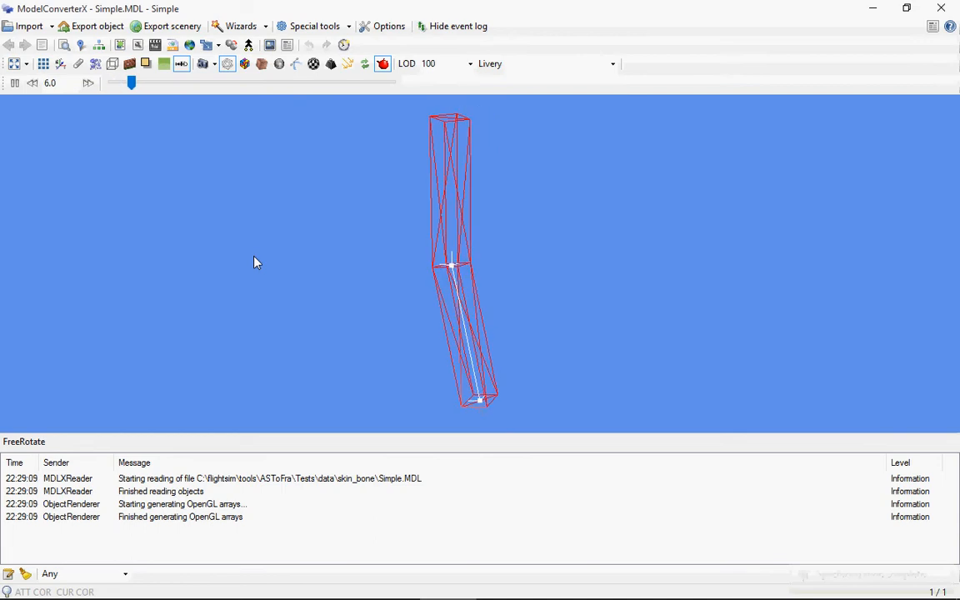
drag(130, 83, 210, 83)
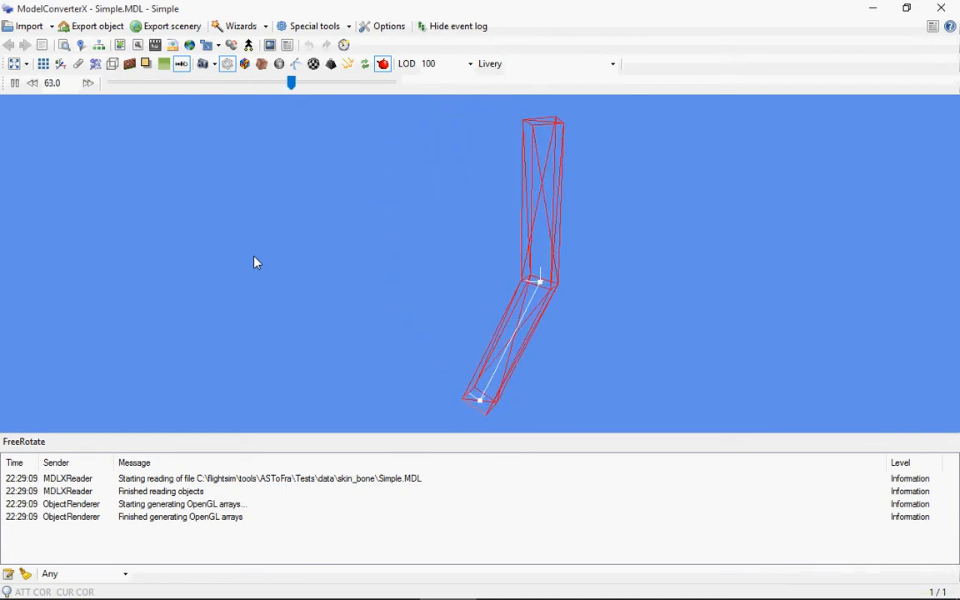
drag(290, 83, 370, 83)
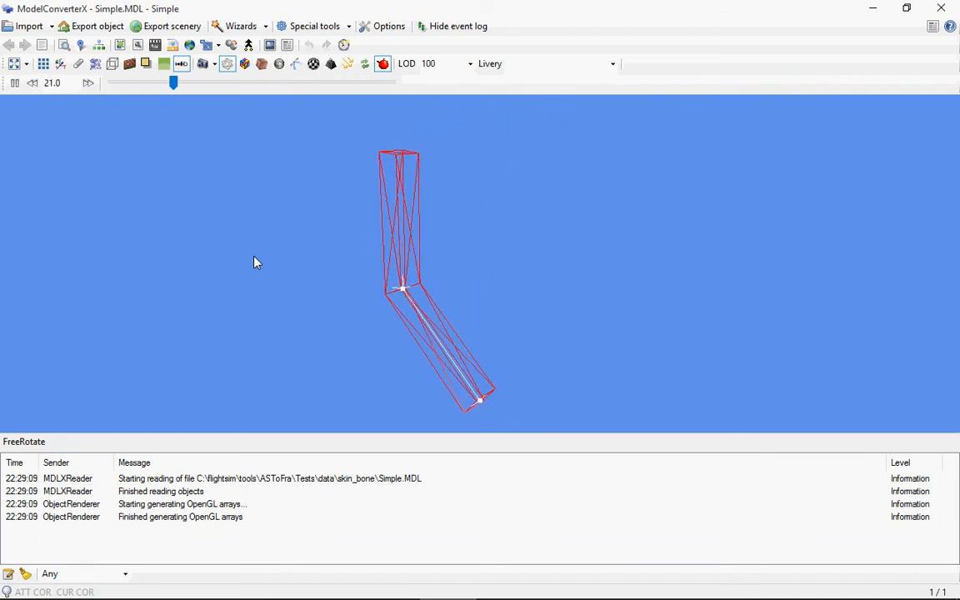
drag(173, 83, 253, 83)
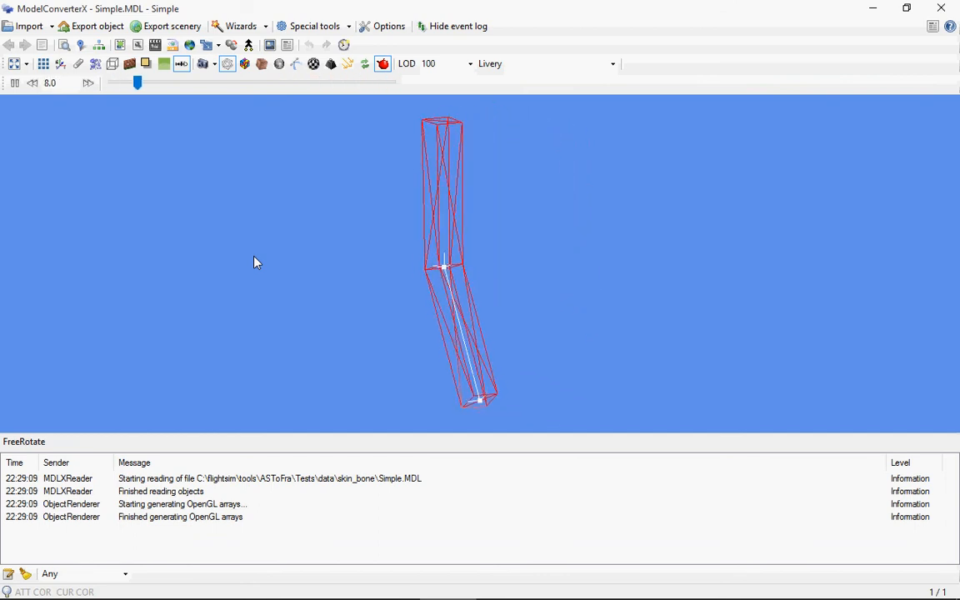
drag(136, 83, 220, 83)
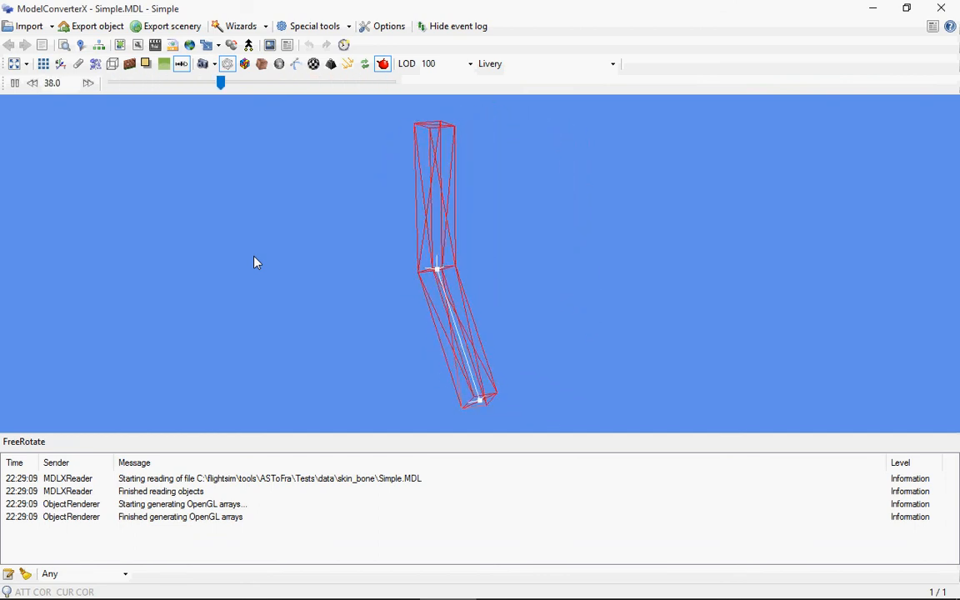
drag(220, 81, 302, 82)
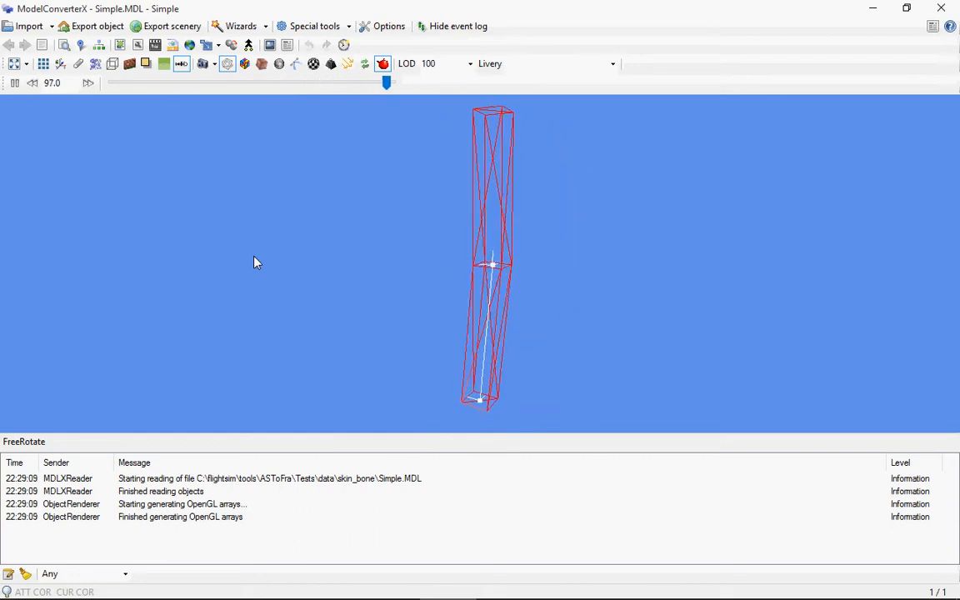
- Render the column solid again and scrub the animation from the bend back to near the first frame
click(264, 63)
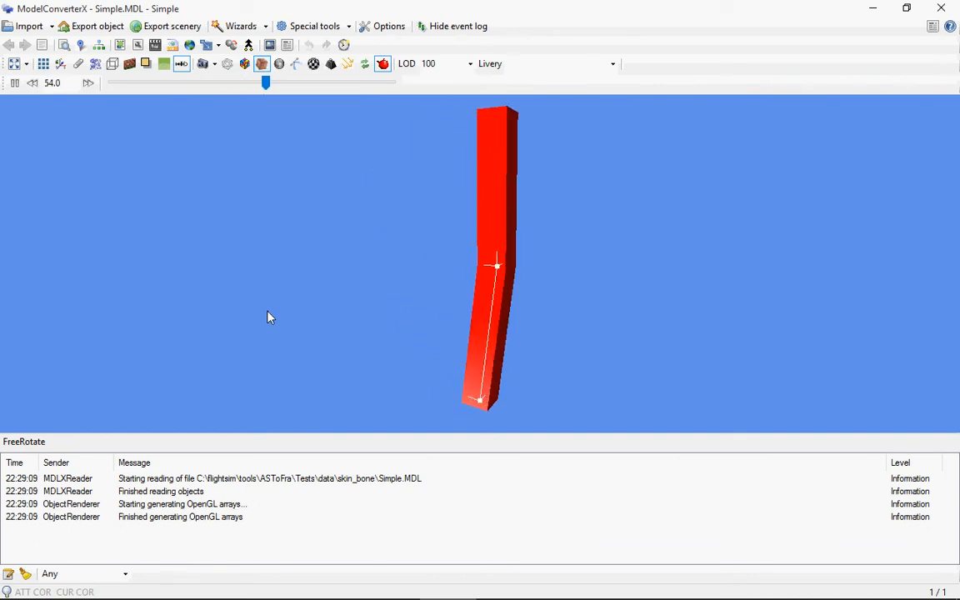
drag(267, 84, 350, 83)
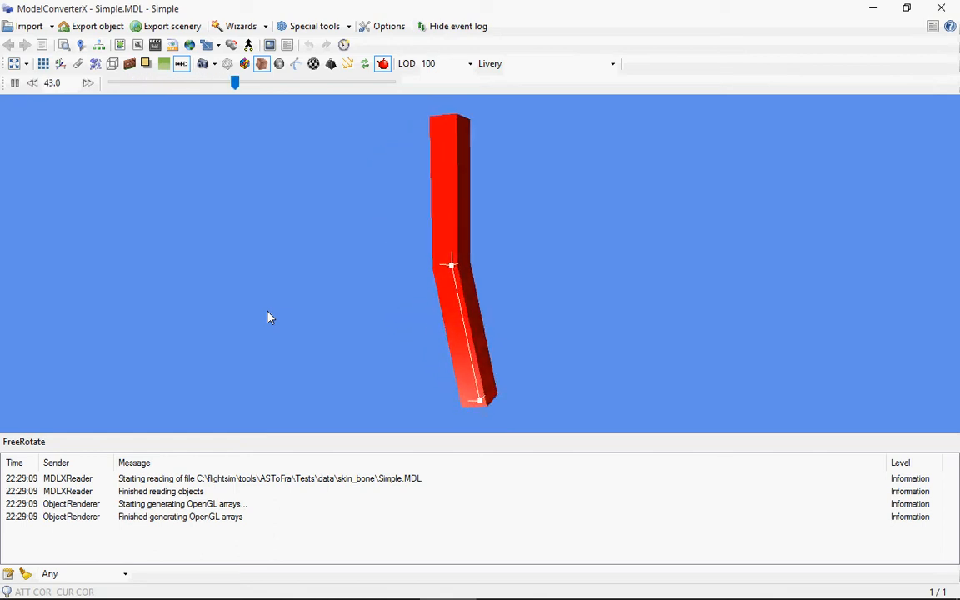
drag(235, 83, 316, 83)
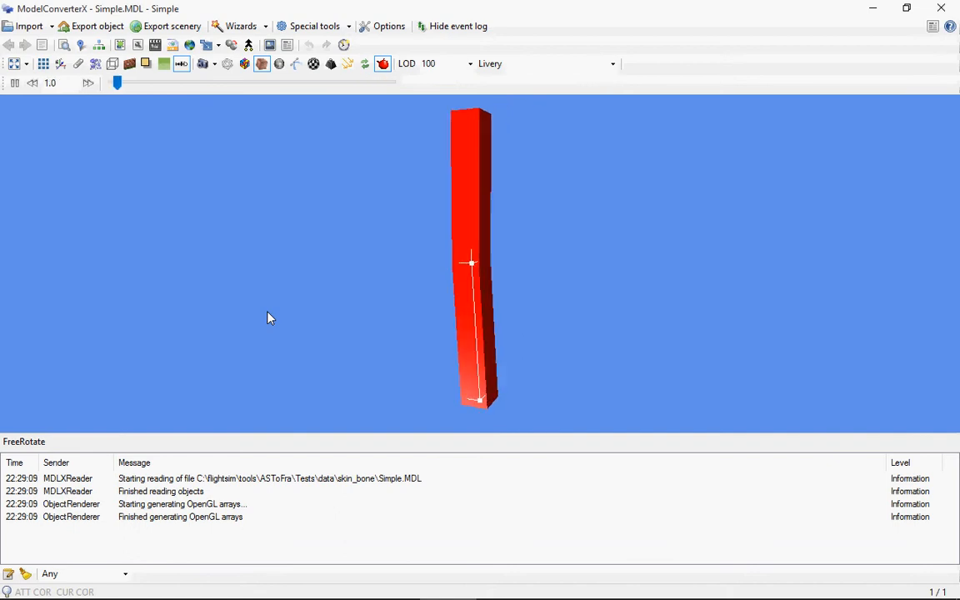
drag(116, 84, 200, 83)
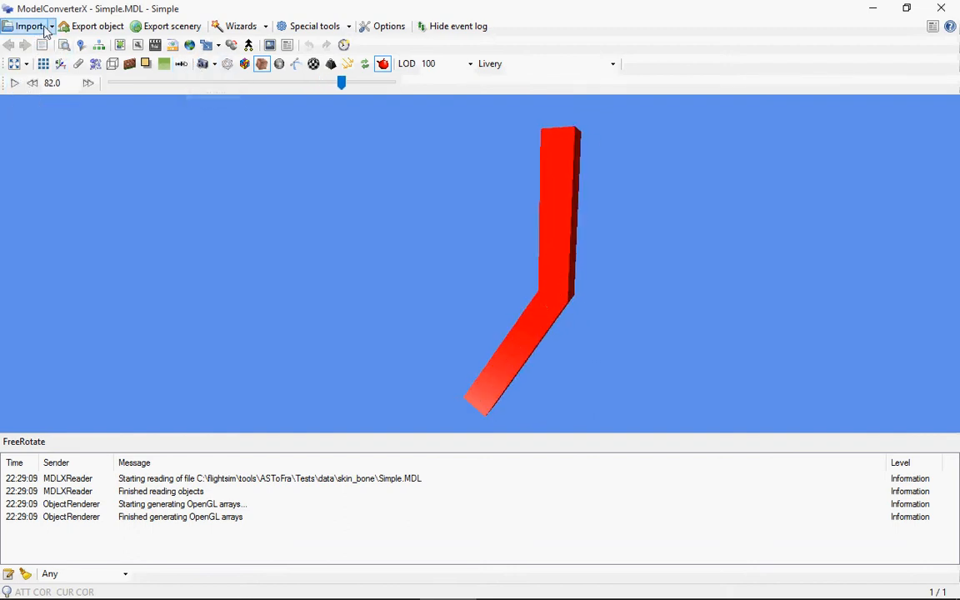
- Load sven.mdl from the recently imported models list
click(29, 27)
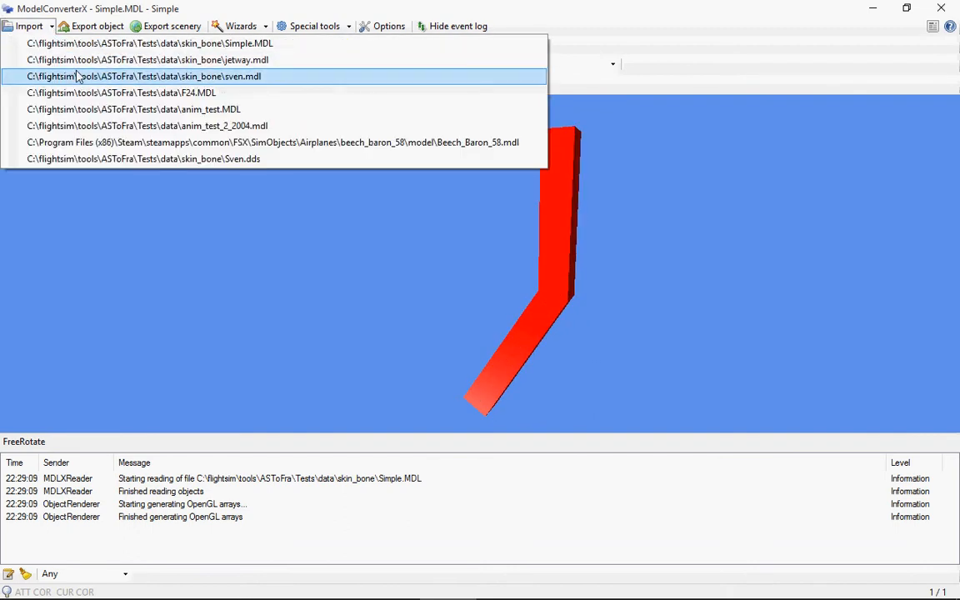
click(144, 76)
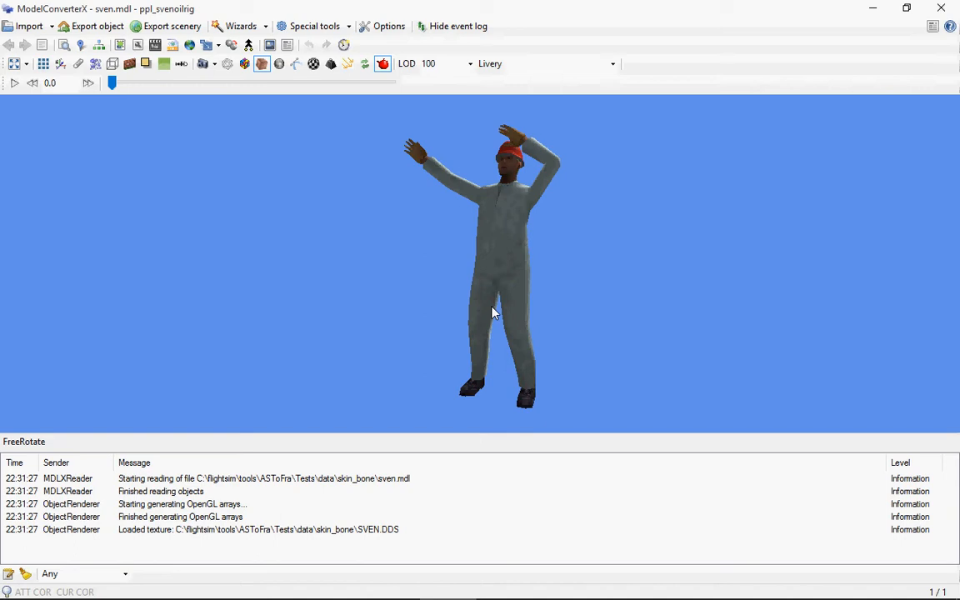
mouse_move(582, 341)
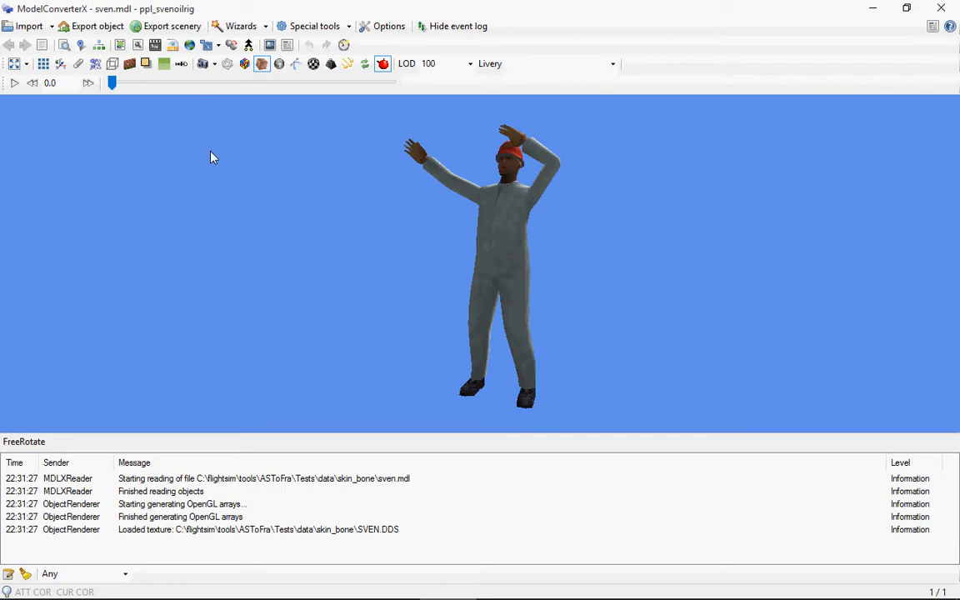
mouse_move(182, 63)
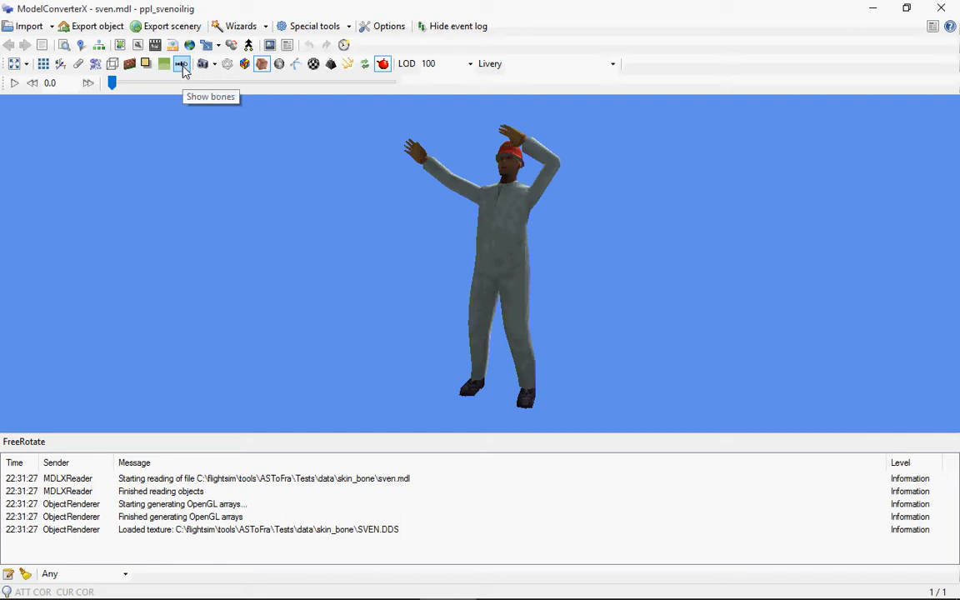
- Show the sven character's skeleton bones through its textured body
click(182, 63)
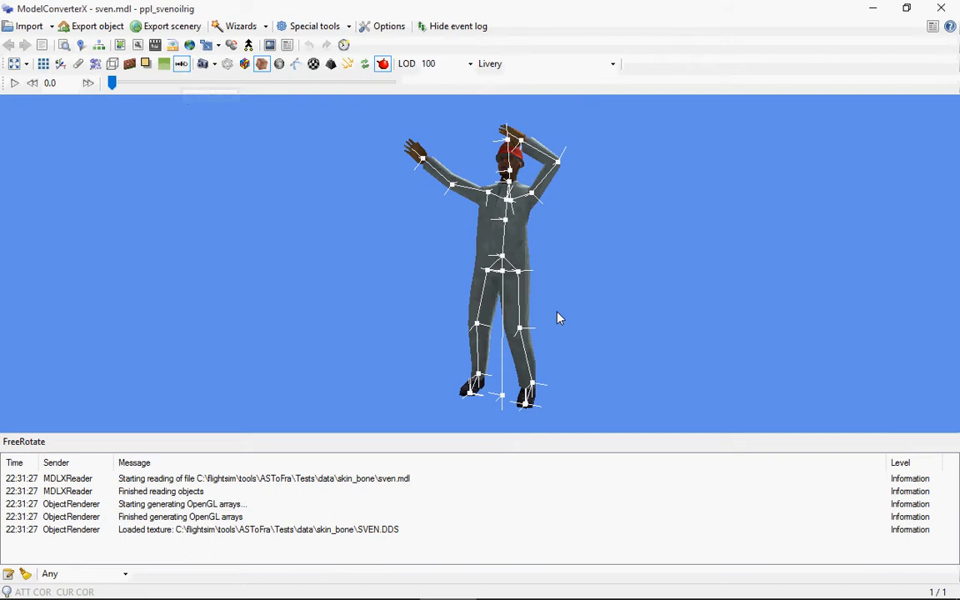
mouse_move(524, 317)
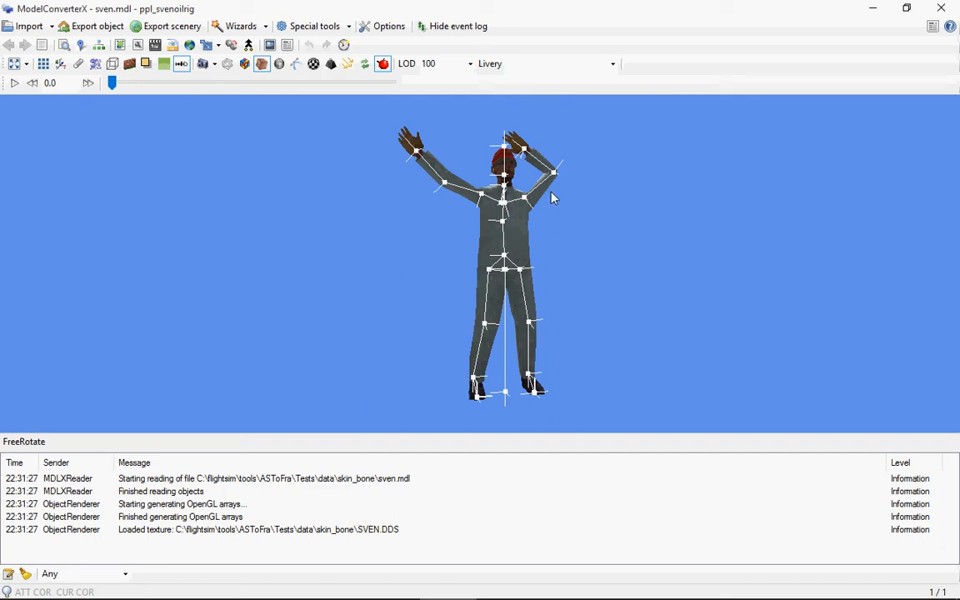
mouse_move(492, 265)
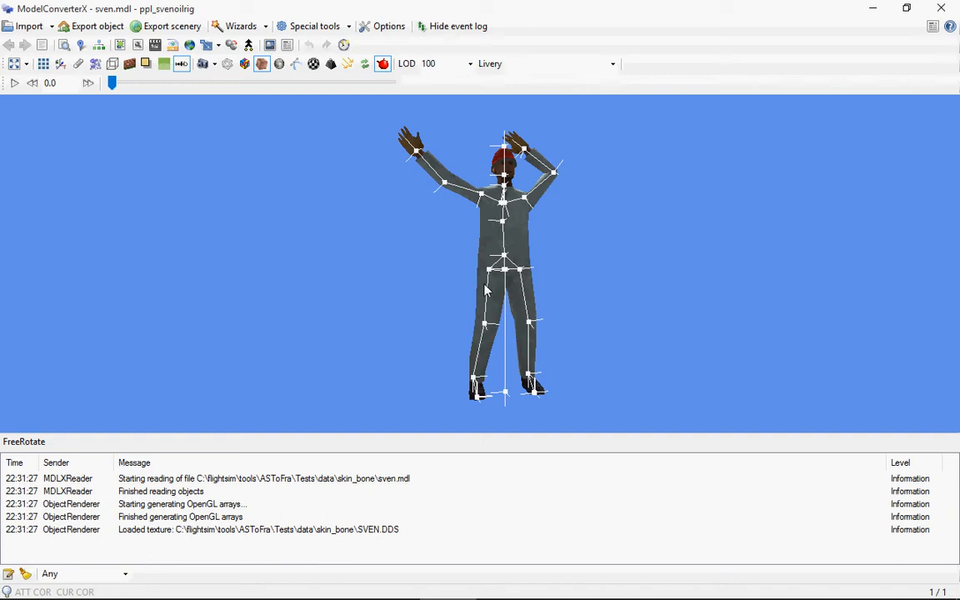
mouse_move(510, 394)
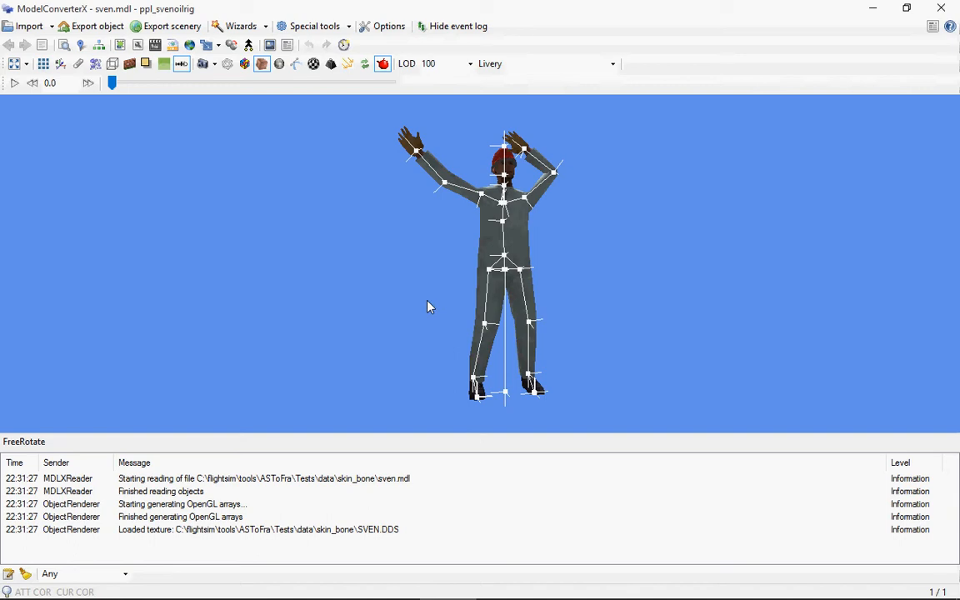
drag(430, 307, 497, 323)
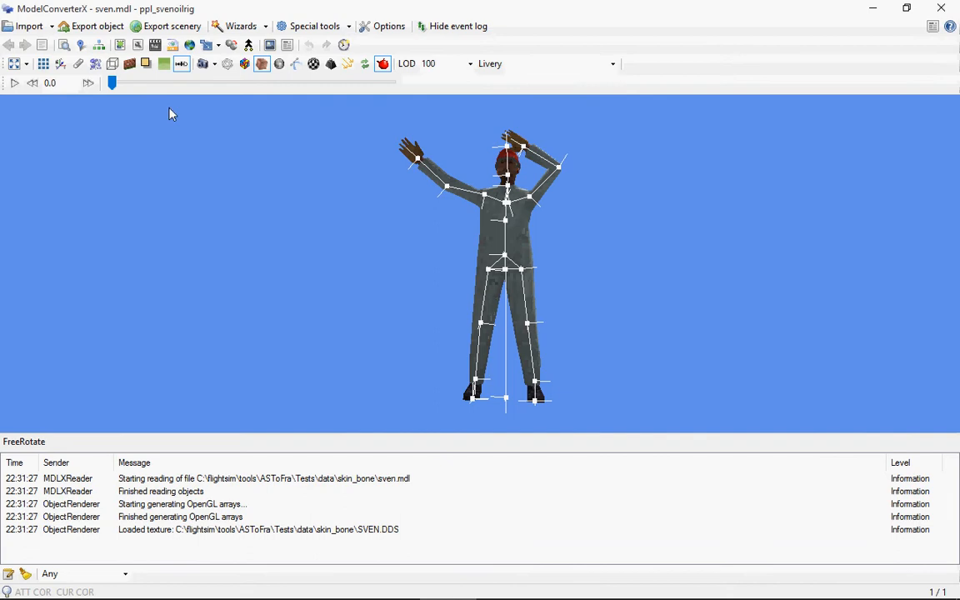
mouse_move(209, 98)
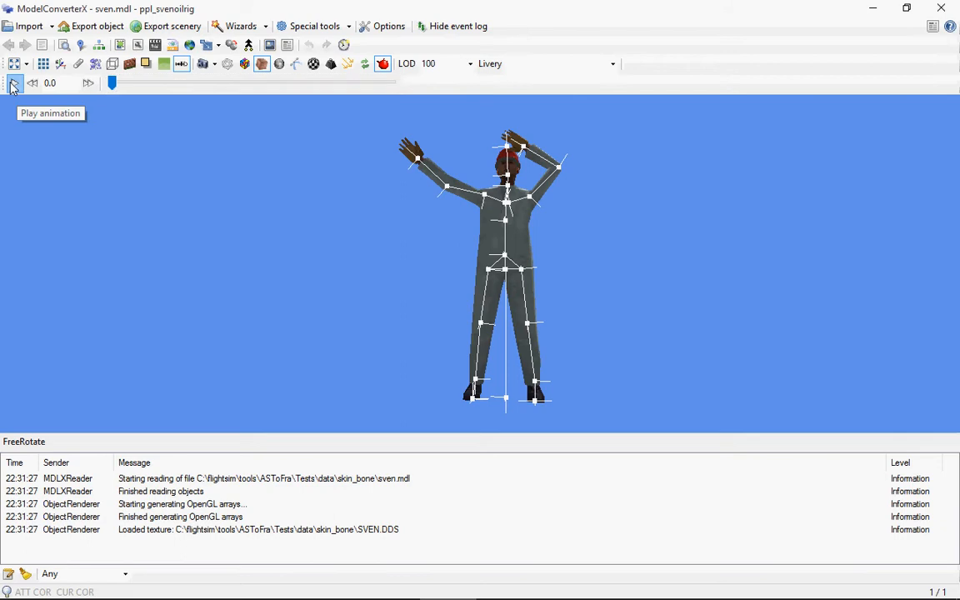
- Play the sven character's animation and adjust the view to watch the arms and bones move
click(13, 83)
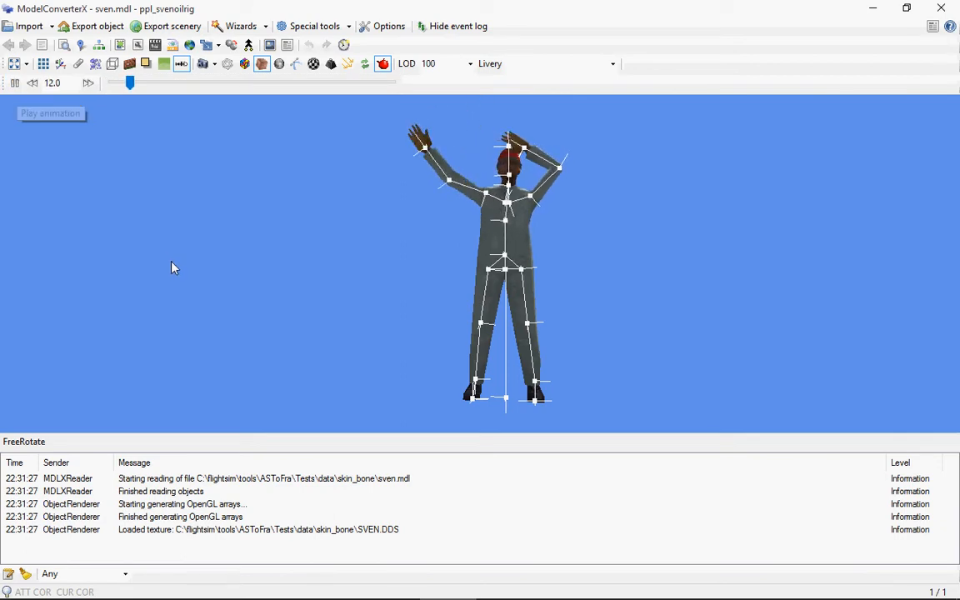
click(50, 113)
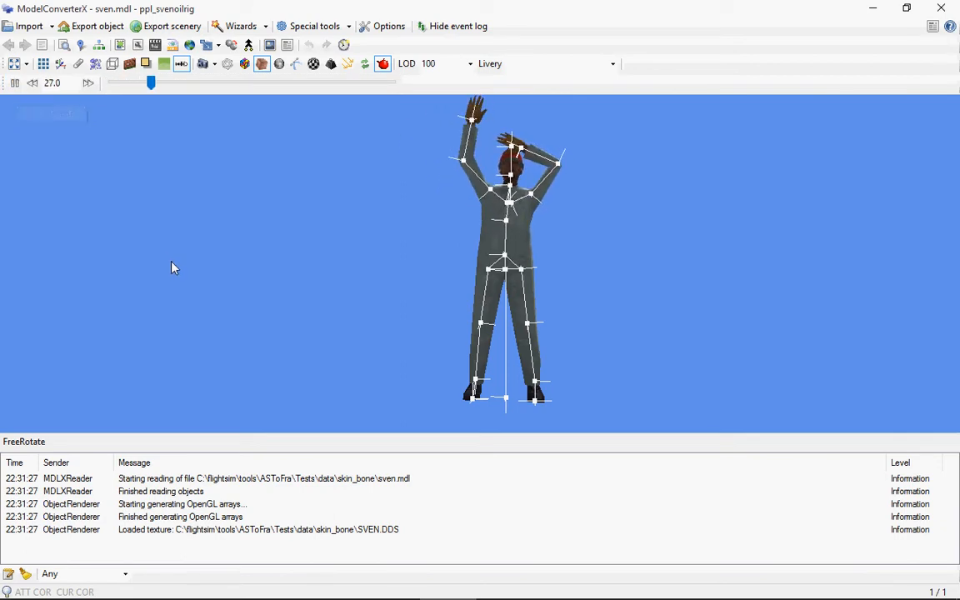
drag(150, 83, 170, 84)
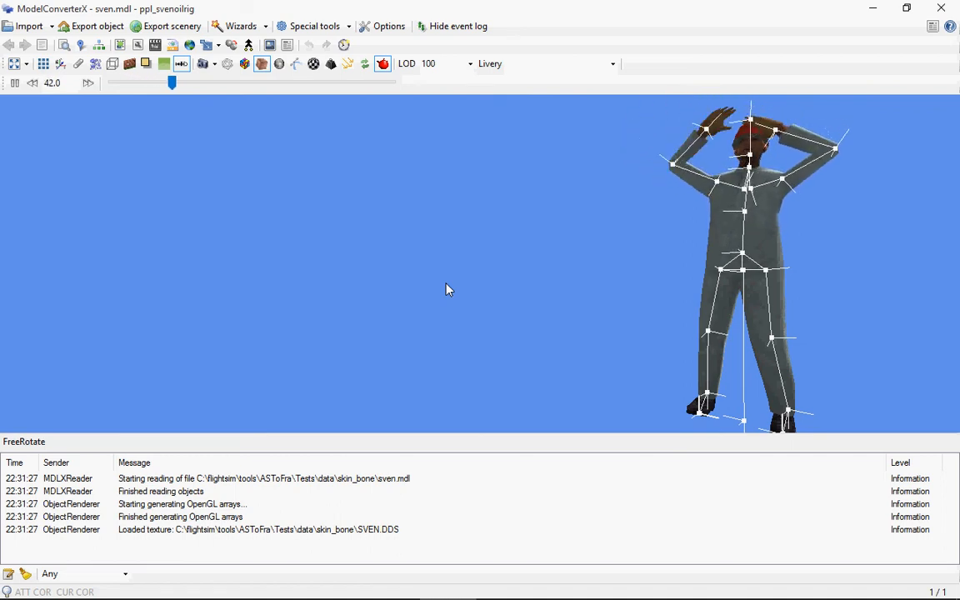
drag(173, 83, 190, 84)
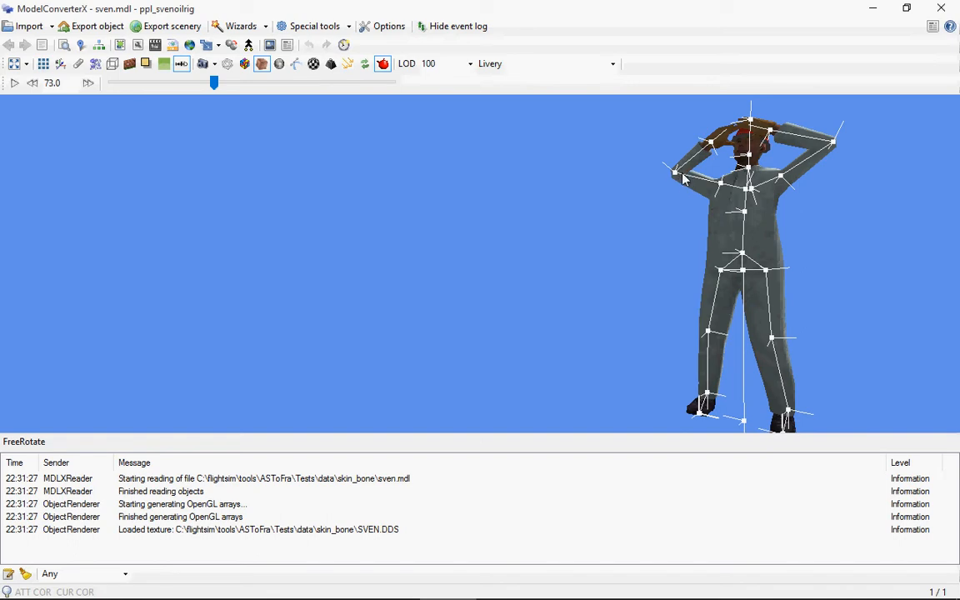
mouse_move(697, 193)
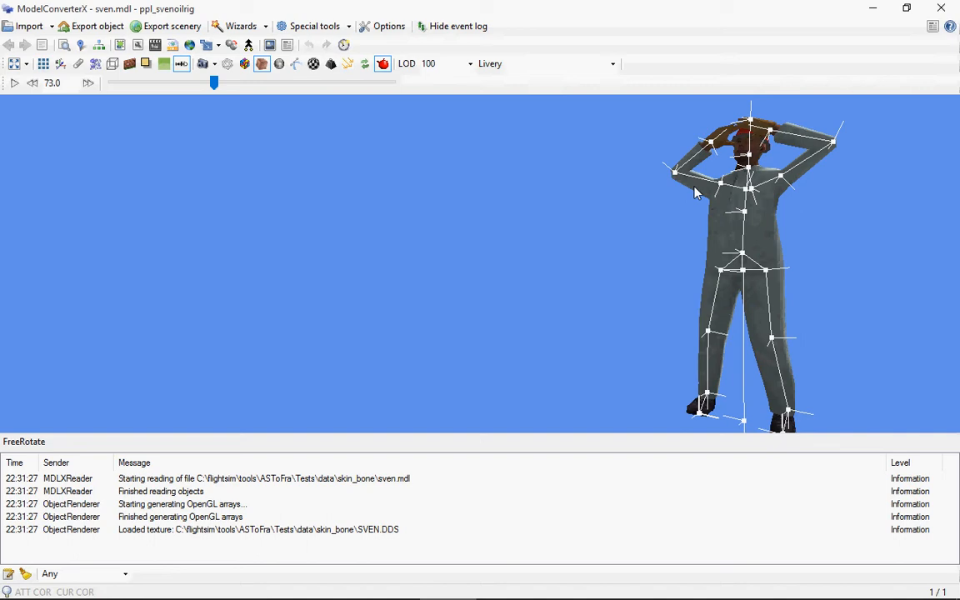
mouse_move(704, 183)
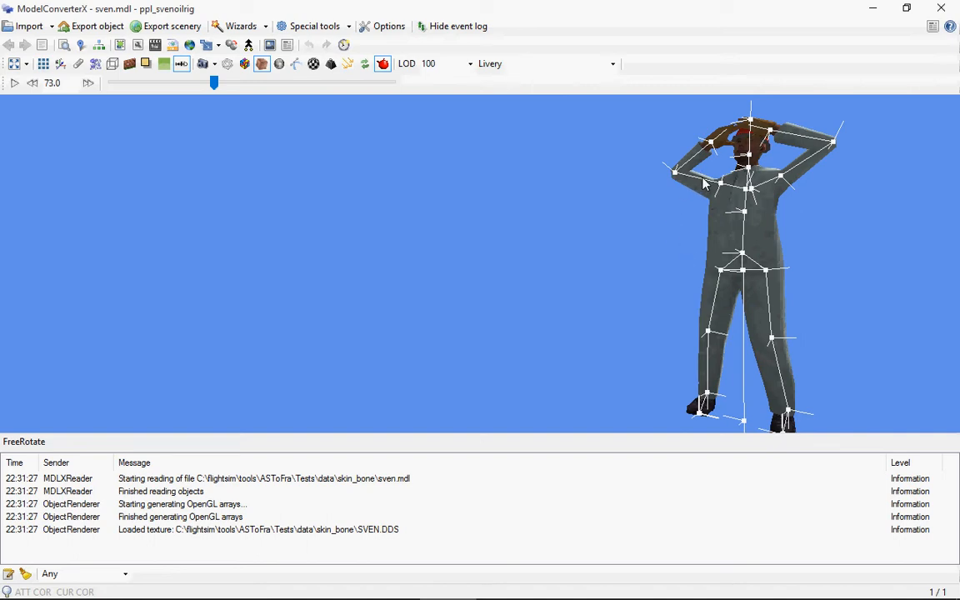
mouse_move(708, 184)
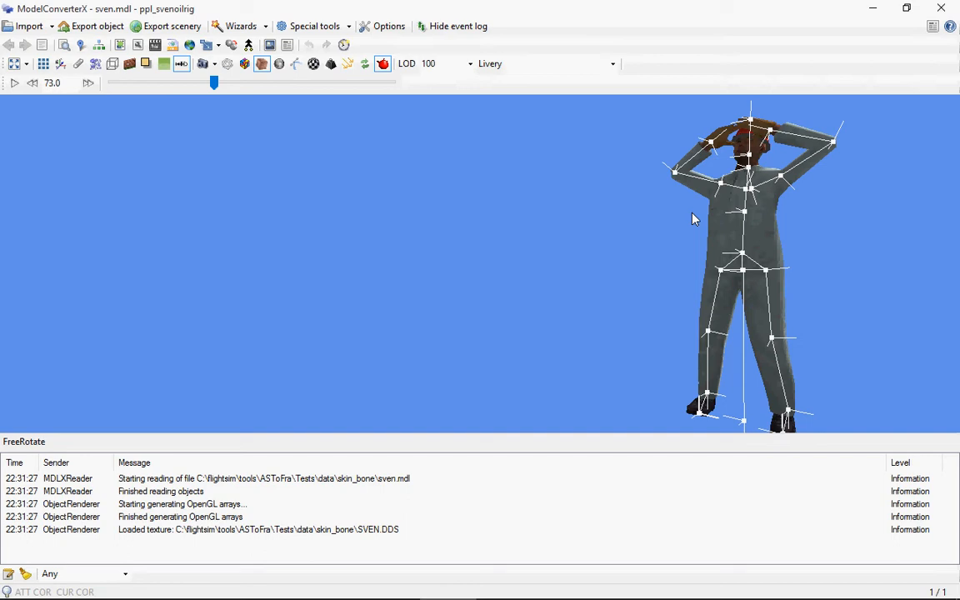
mouse_move(660, 242)
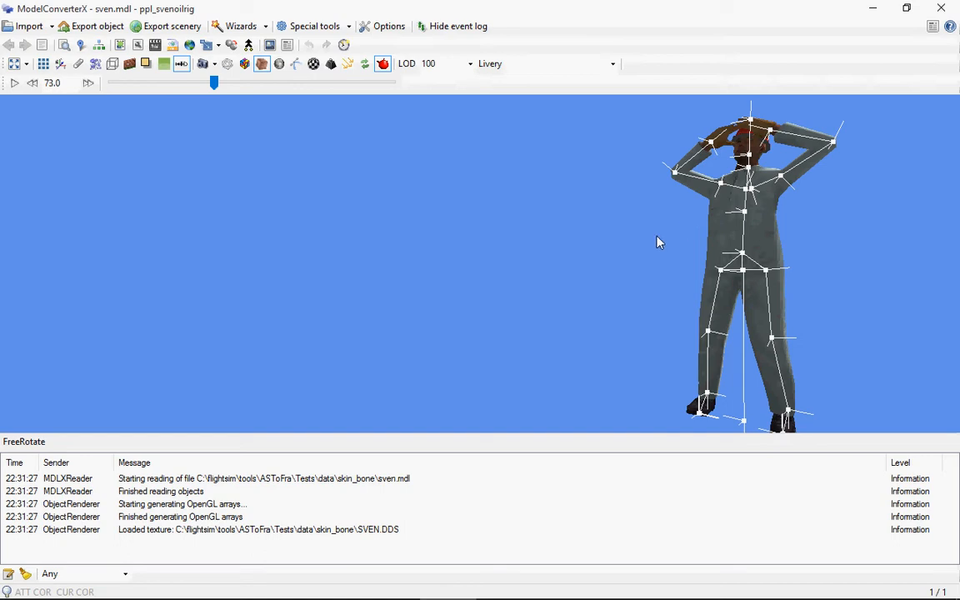
mouse_move(100, 45)
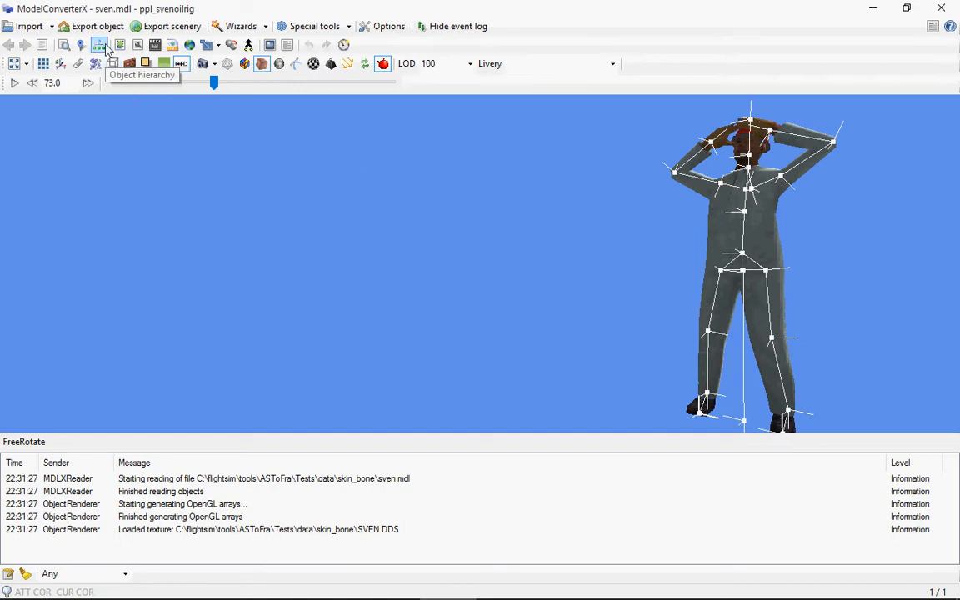
- Show the Hierarchy Editor, enlarge it and inspect the first bones down the chain to index 4
click(98, 46)
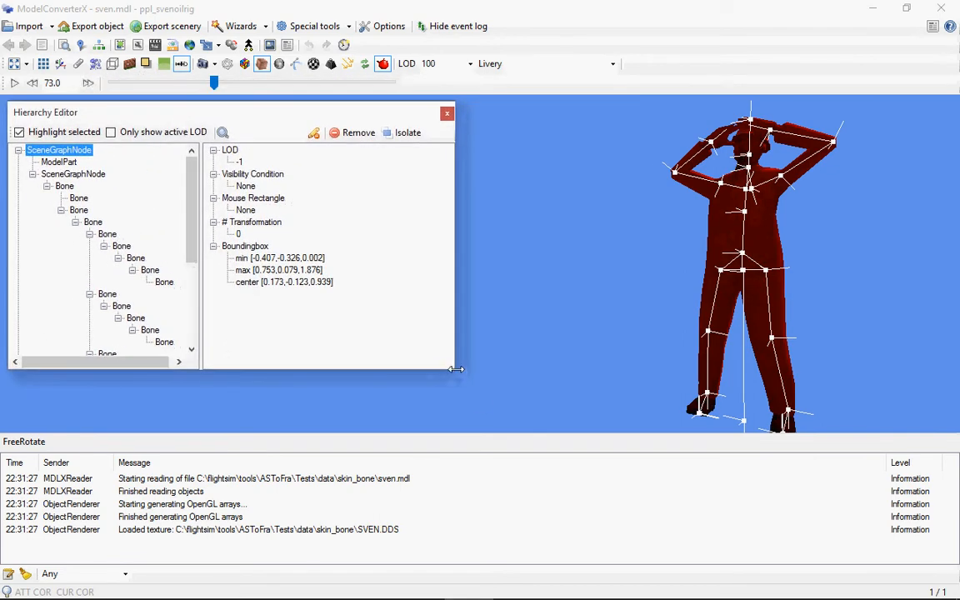
drag(456, 370, 513, 408)
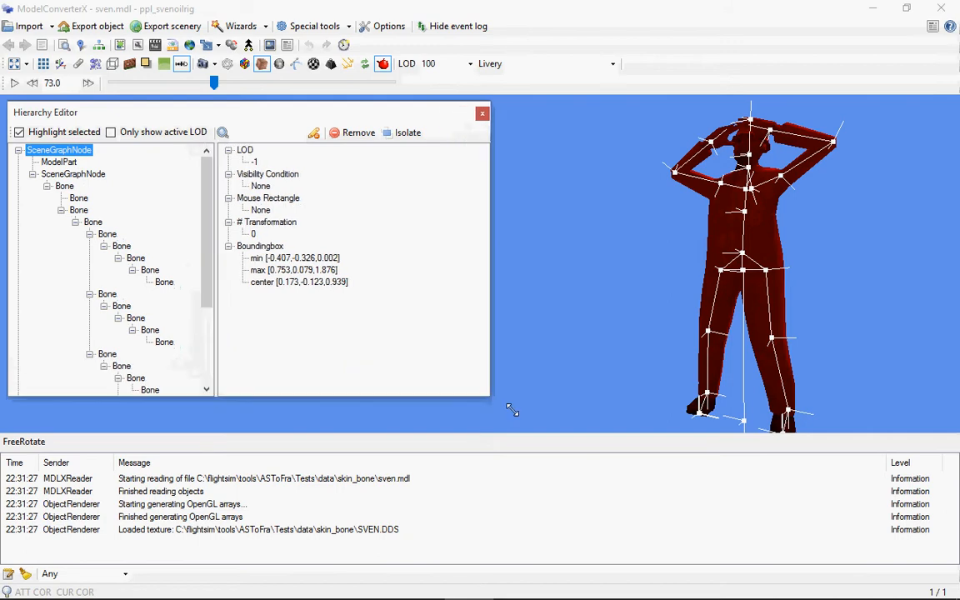
drag(512, 410, 627, 425)
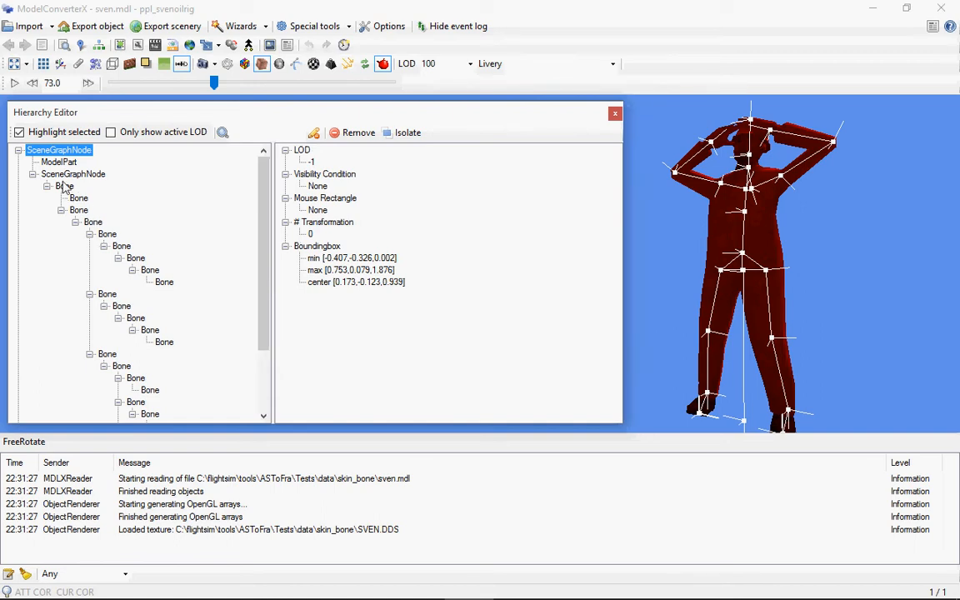
click(63, 187)
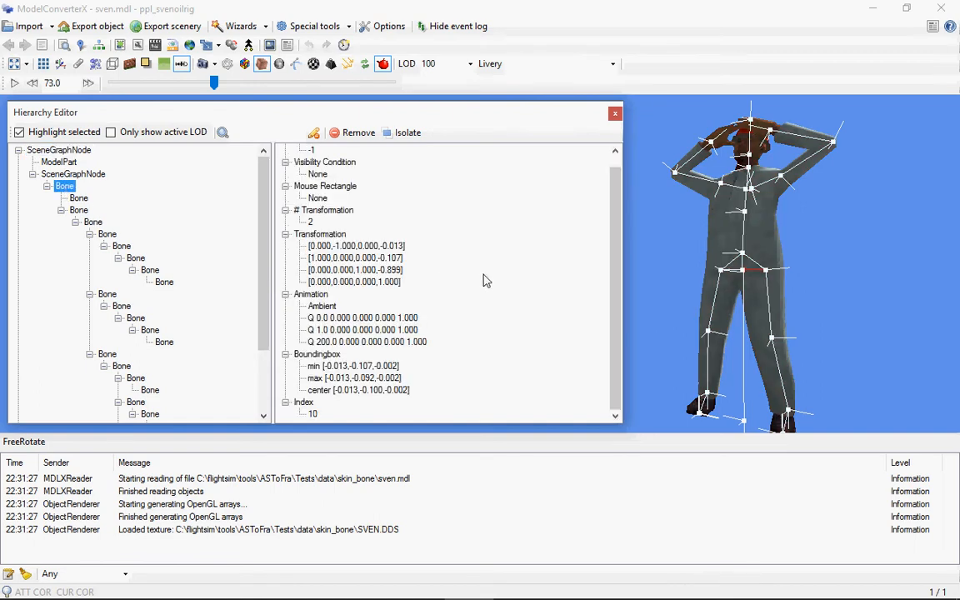
click(78, 210)
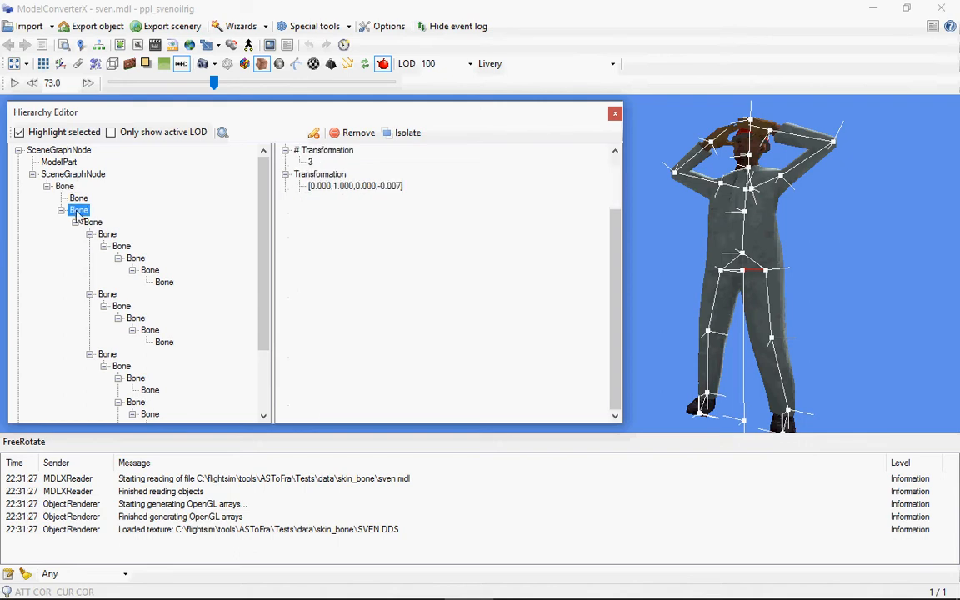
click(122, 245)
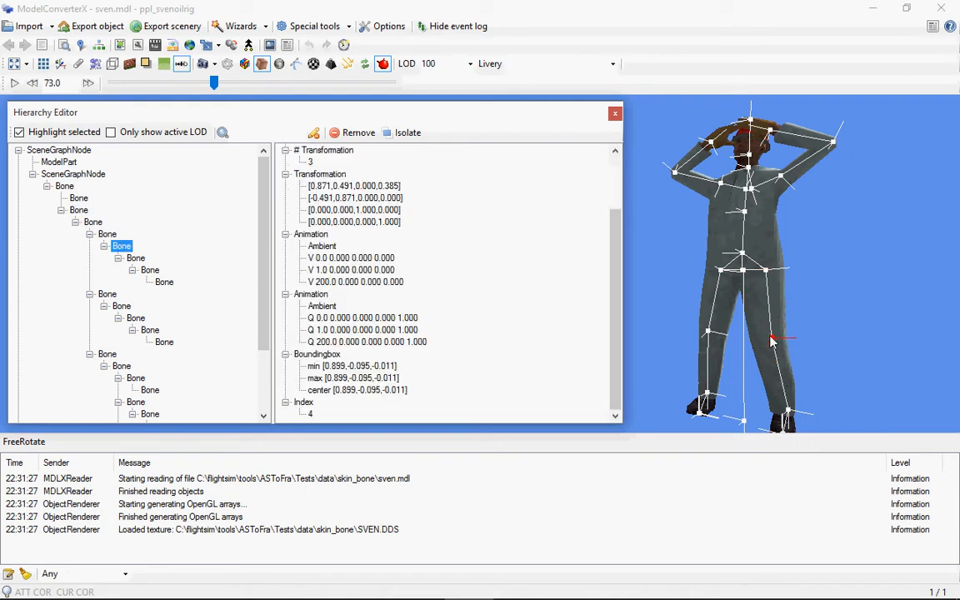
mouse_move(787, 348)
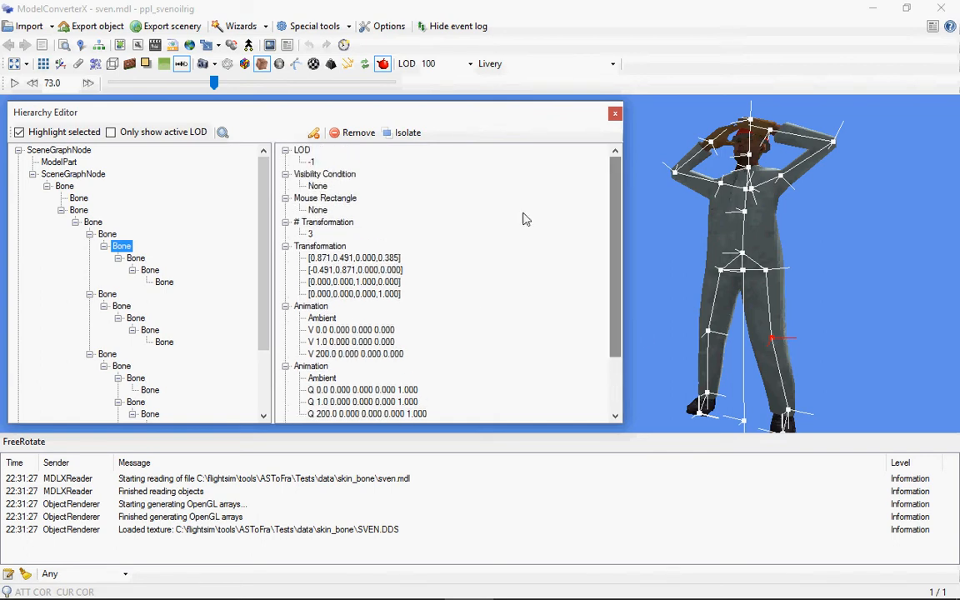
mouse_move(356, 262)
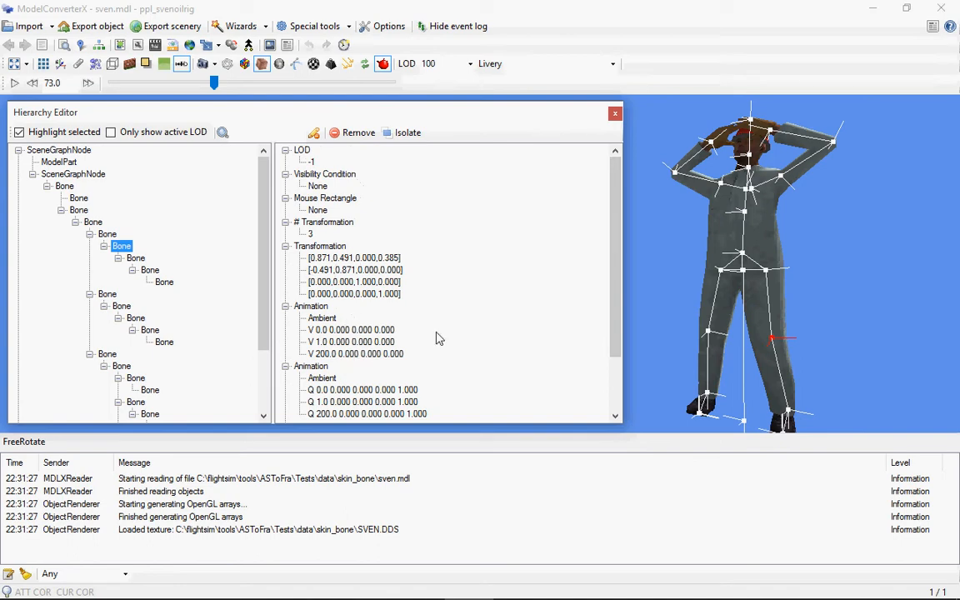
scroll(down, 3)
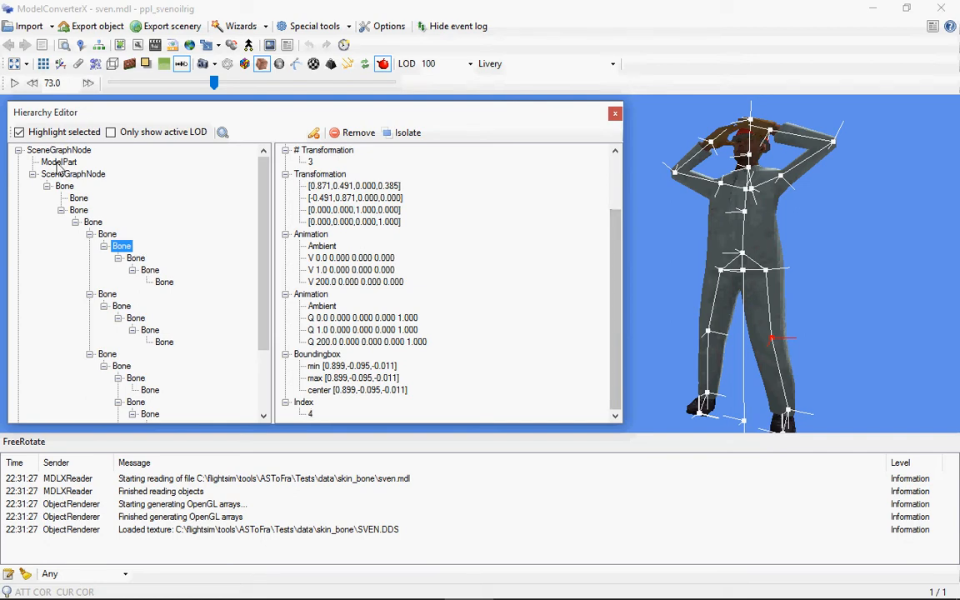
- Inspect the ModelPart's skin bone list, then compare the index 1 and index 4 bones
click(60, 161)
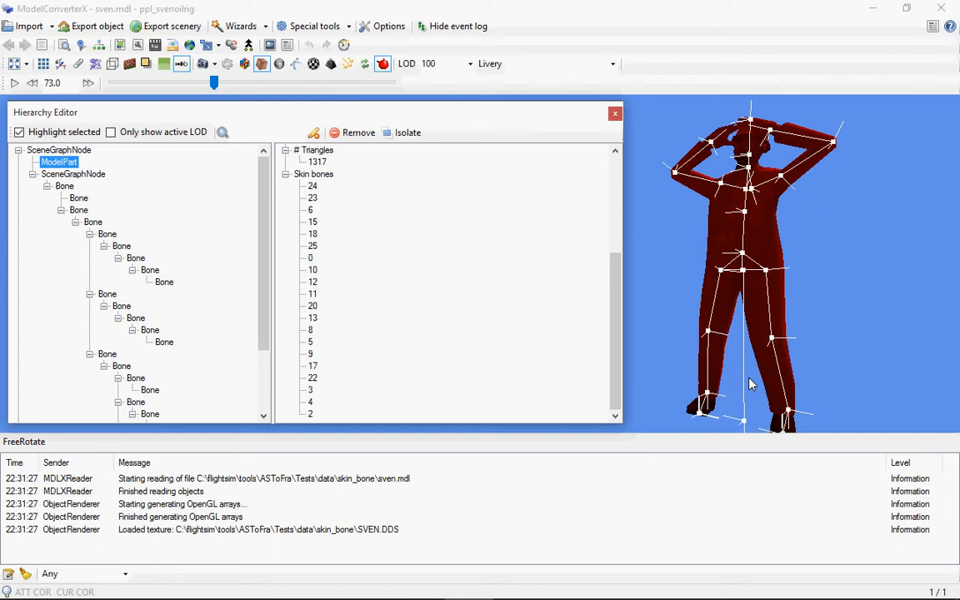
mouse_move(340, 376)
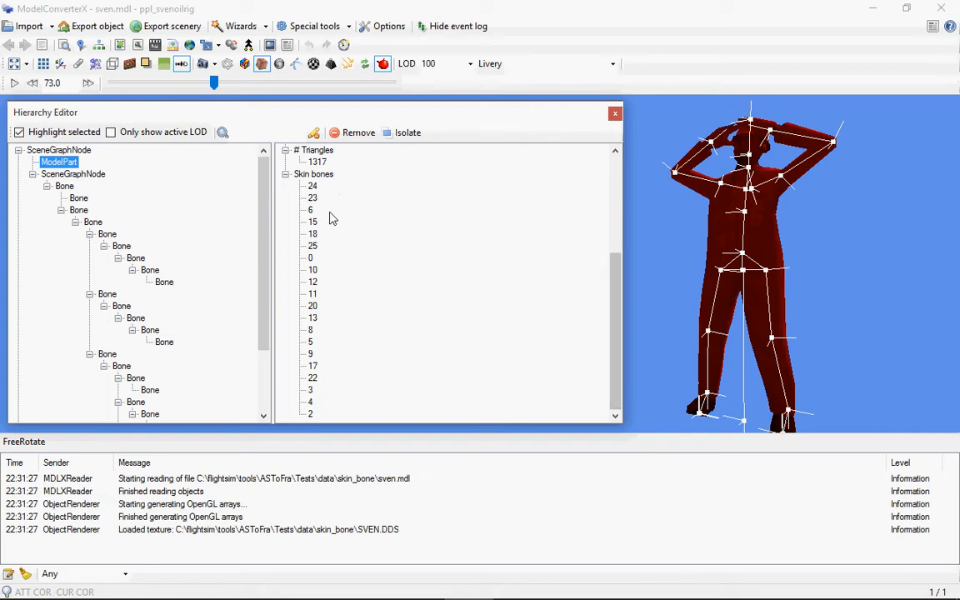
mouse_move(347, 360)
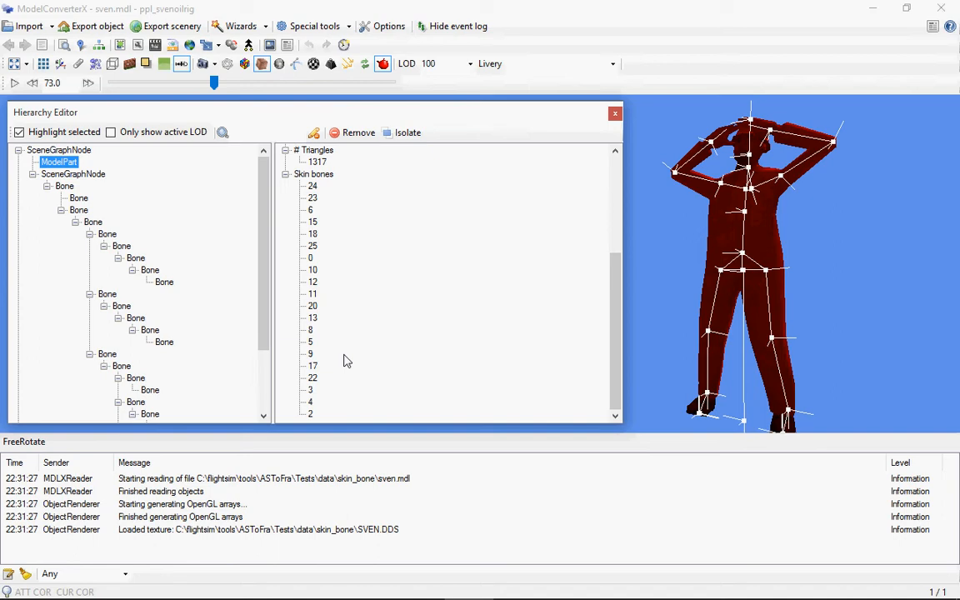
mouse_move(210, 292)
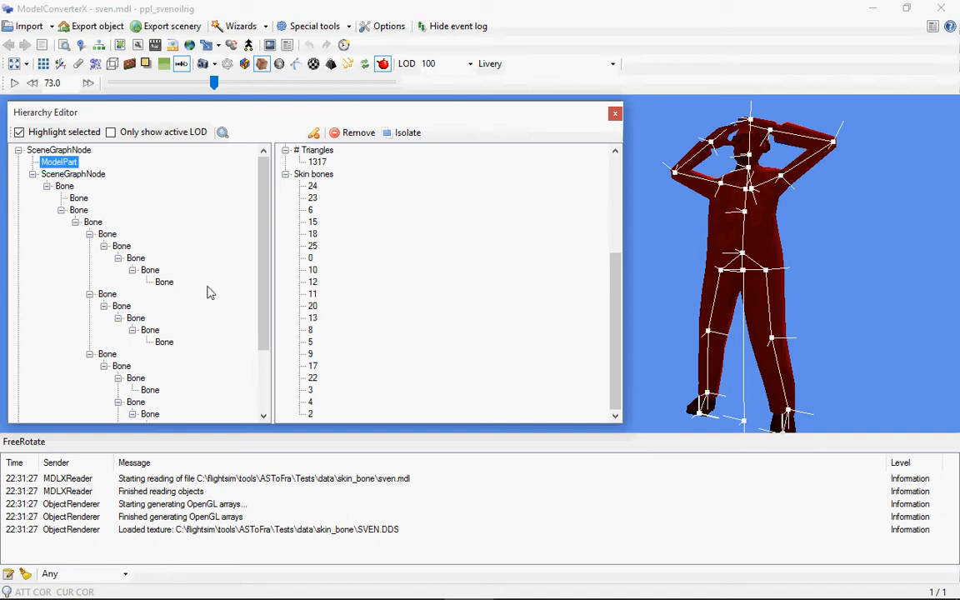
click(135, 257)
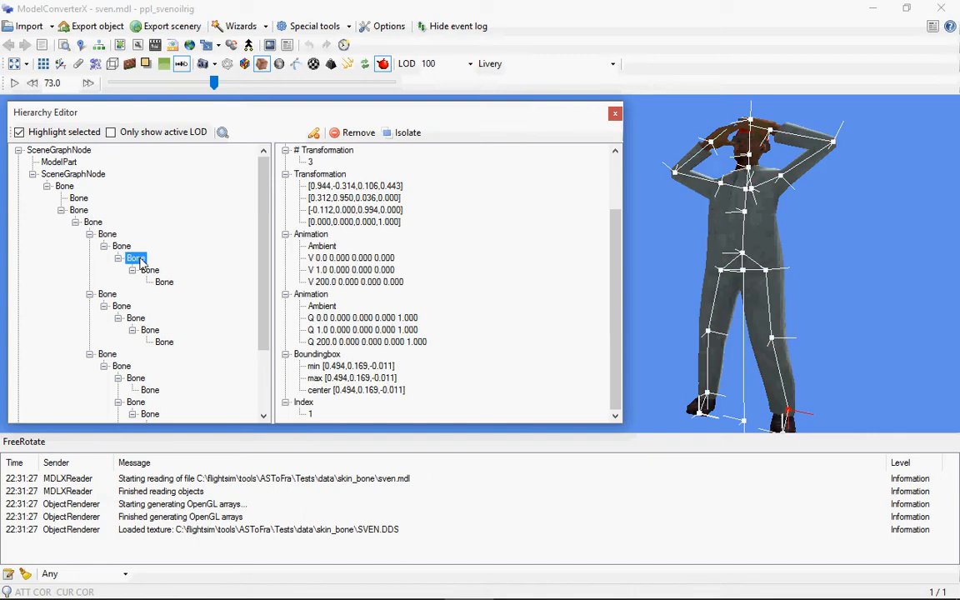
click(122, 246)
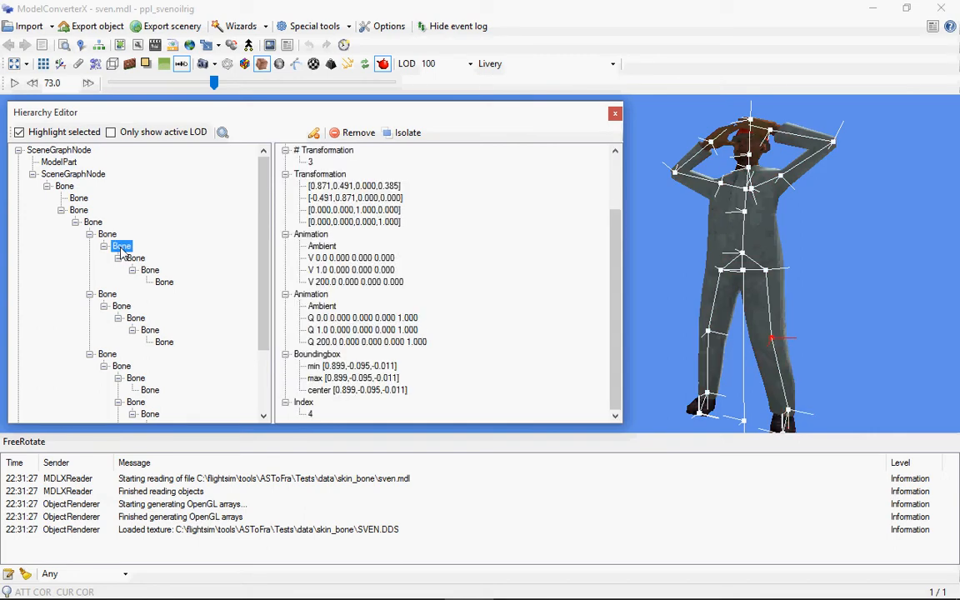
click(135, 257)
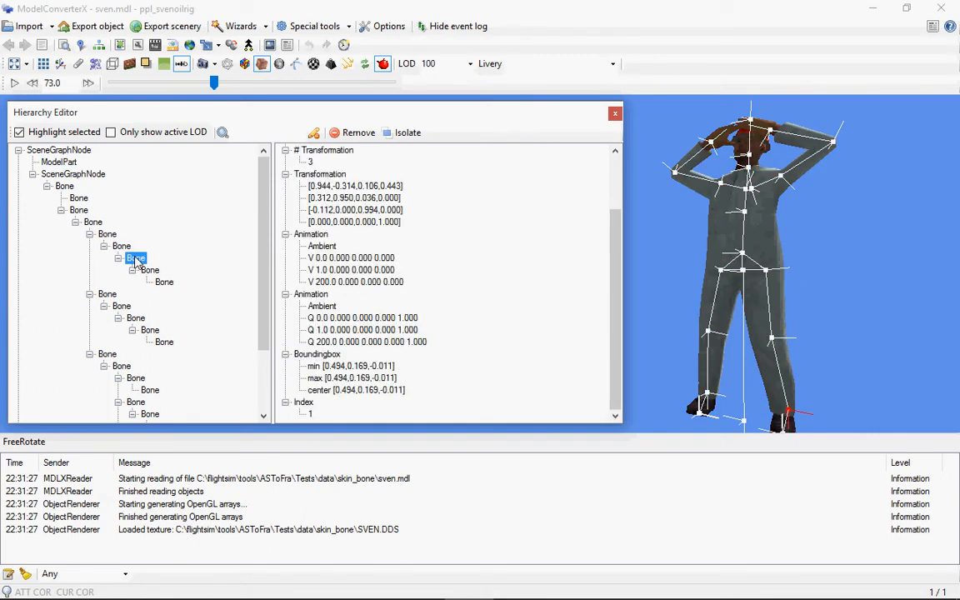
click(120, 245)
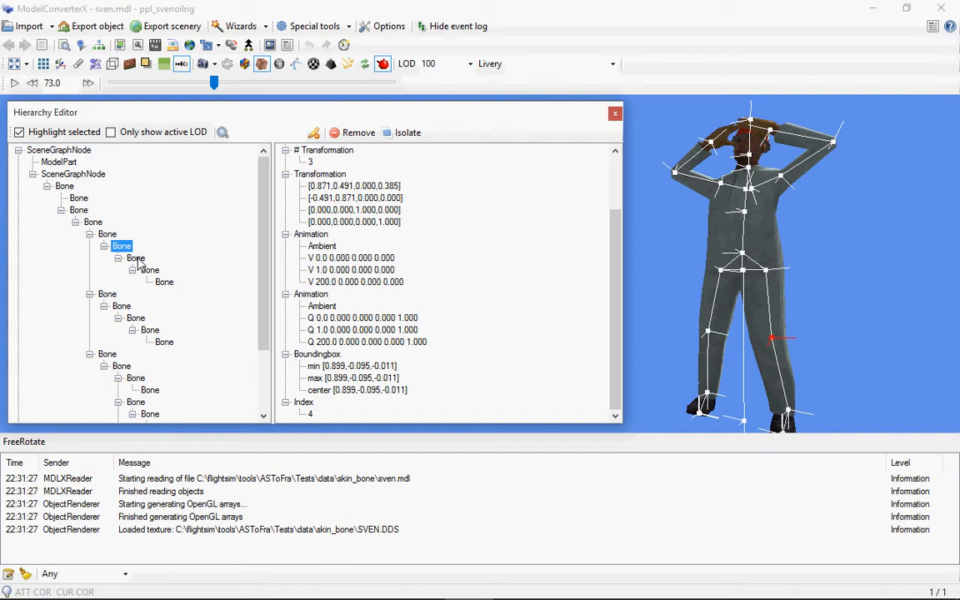
- Inspect the scene graph node's transformation and colour the model by bone weights
click(73, 173)
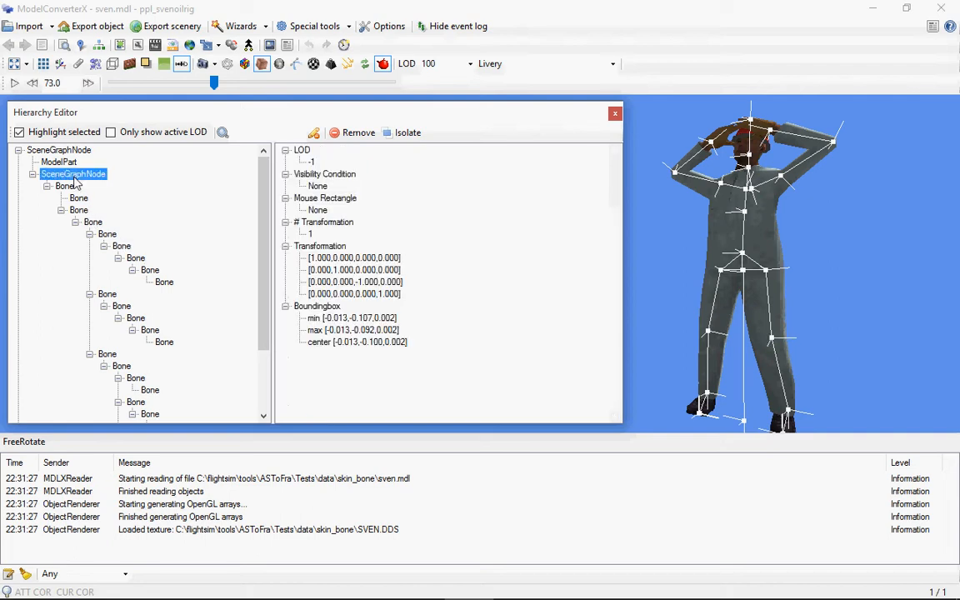
mouse_move(340, 11)
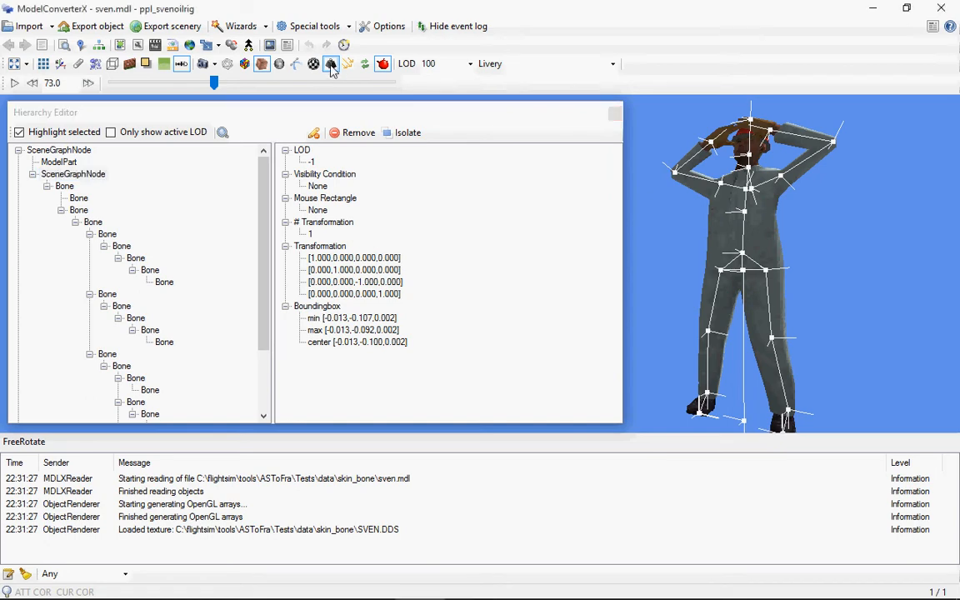
click(330, 63)
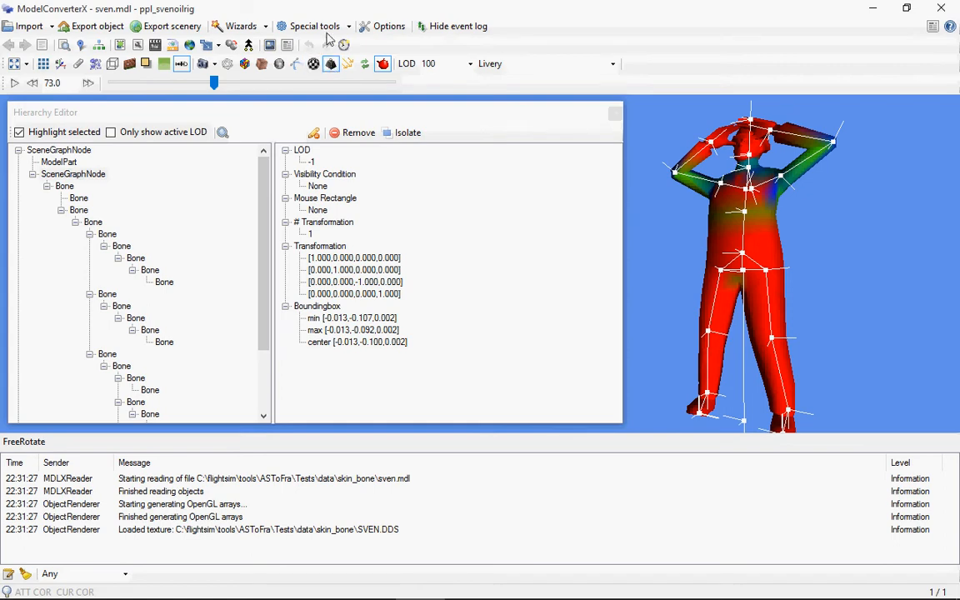
- Select the index 1, index 4 and thigh bones to highlight the body regions they drive
click(74, 173)
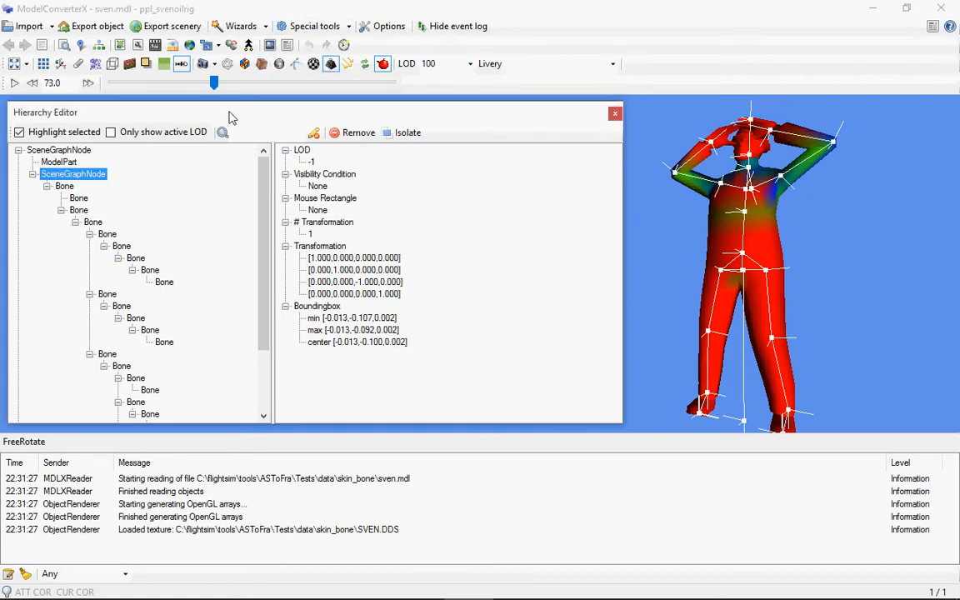
mouse_move(143, 270)
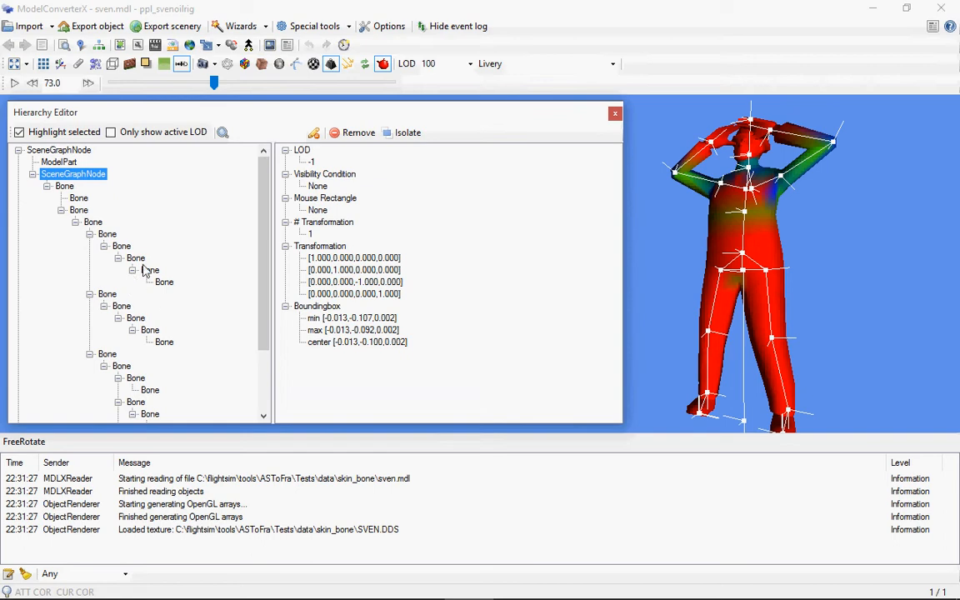
click(137, 257)
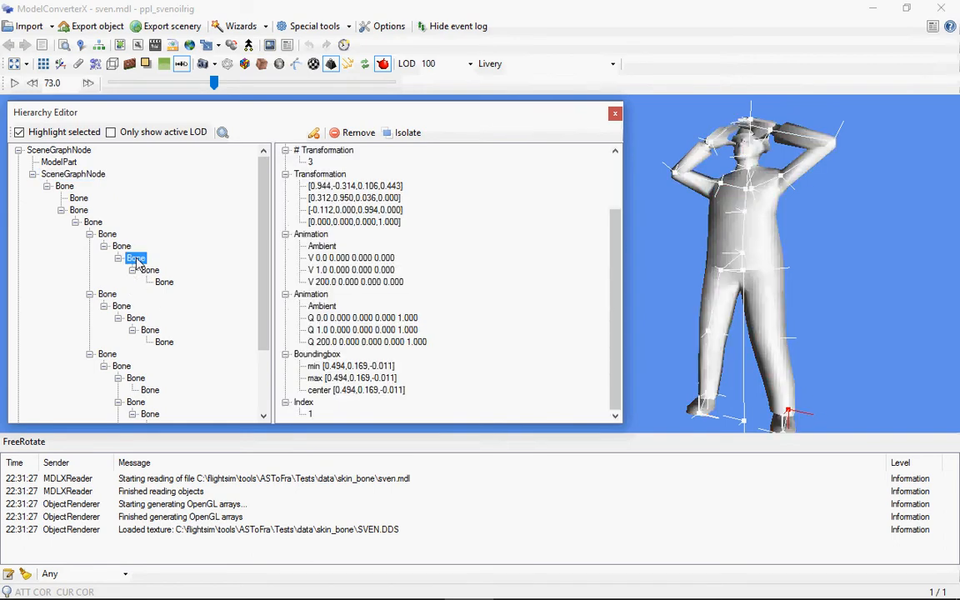
click(122, 245)
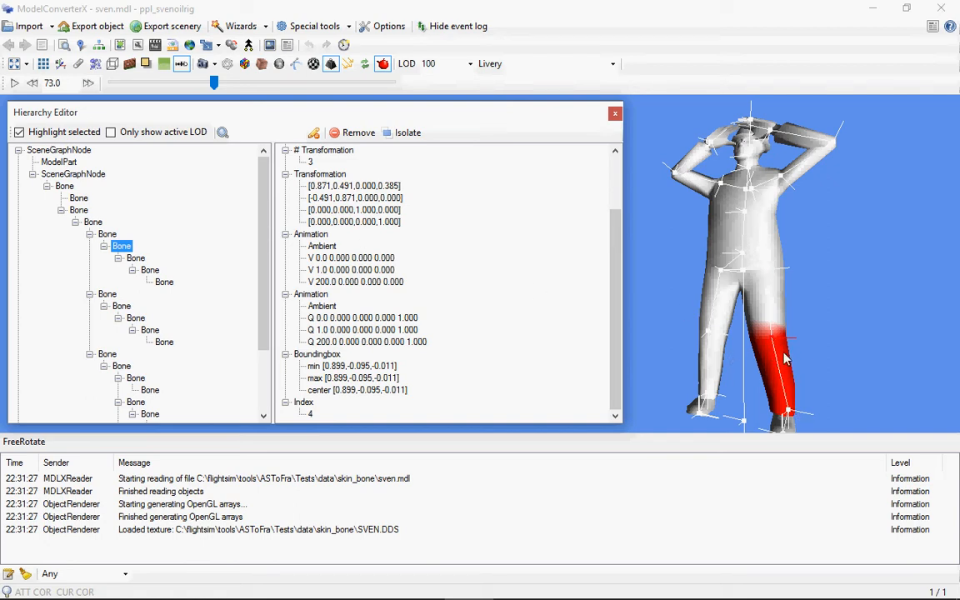
mouse_move(770, 350)
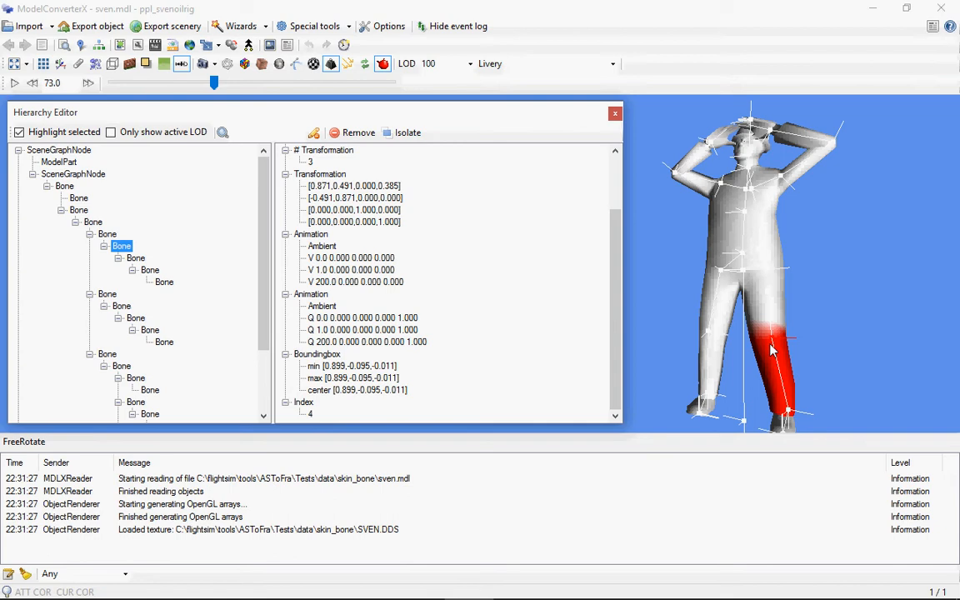
mouse_move(767, 374)
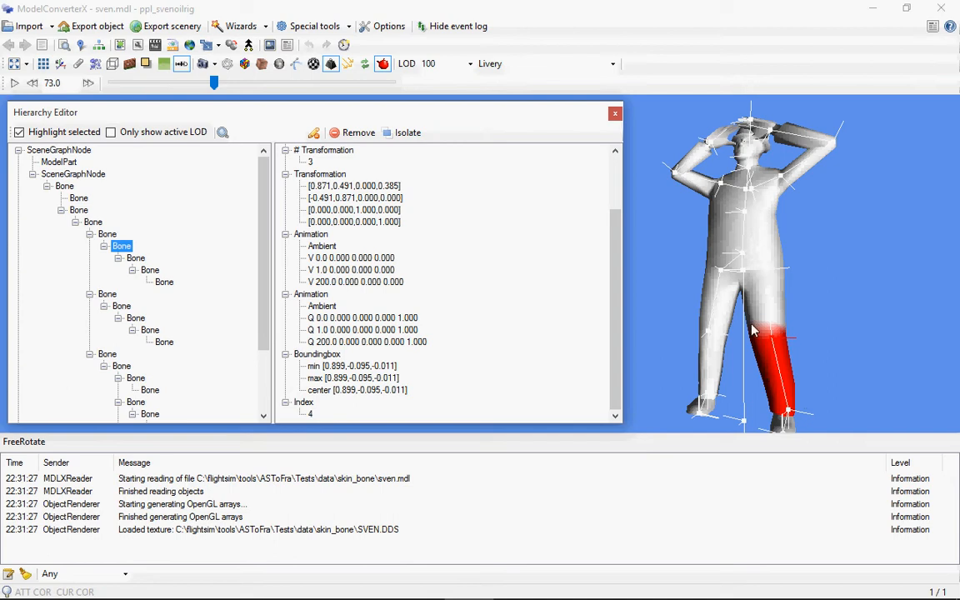
mouse_move(780, 343)
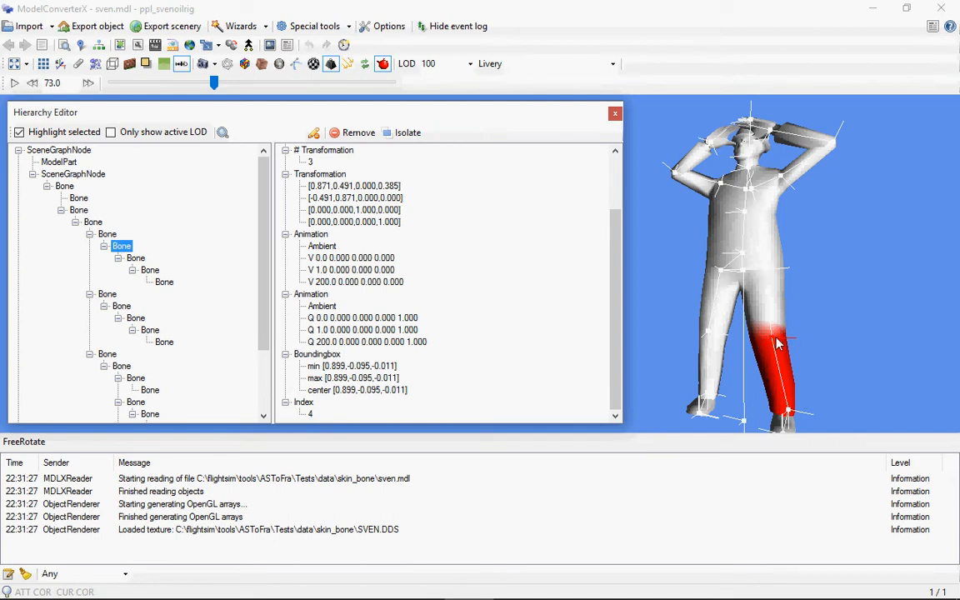
mouse_move(758, 446)
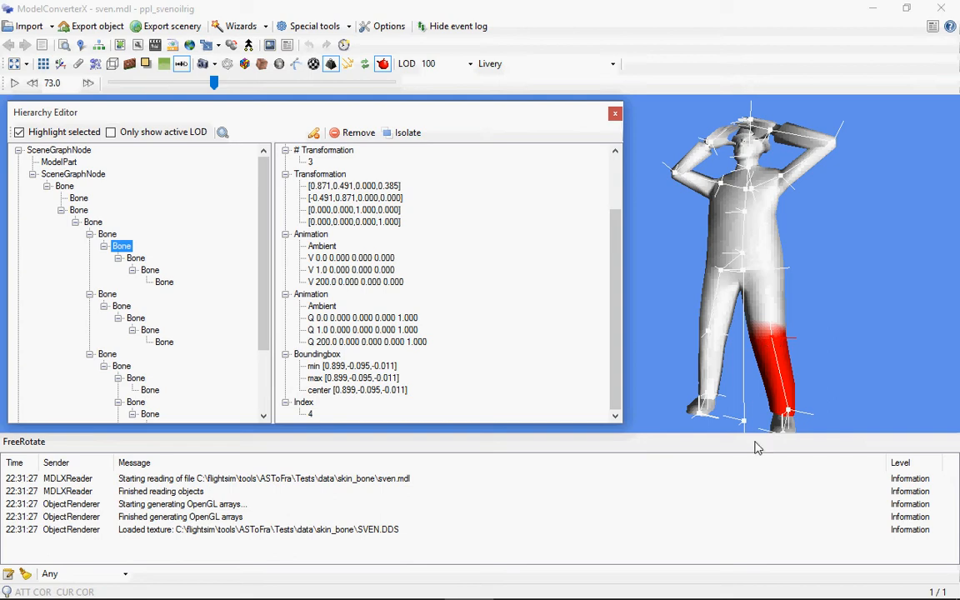
mouse_move(775, 320)
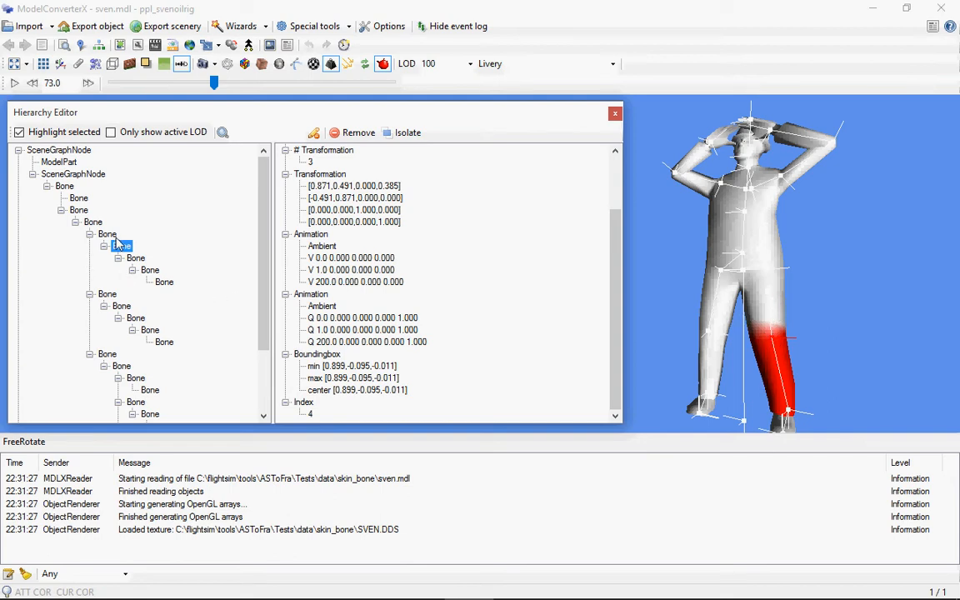
click(106, 233)
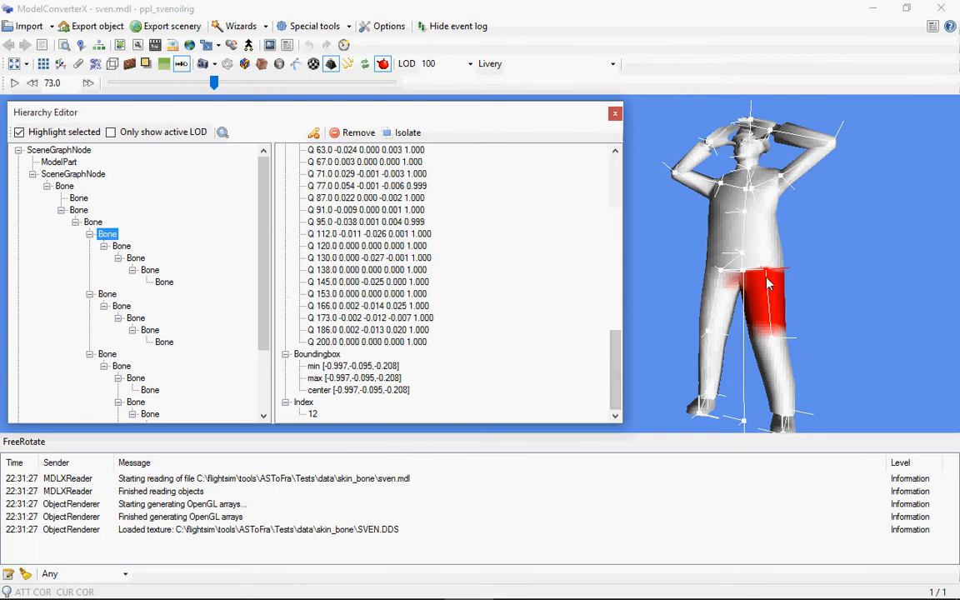
mouse_move(766, 300)
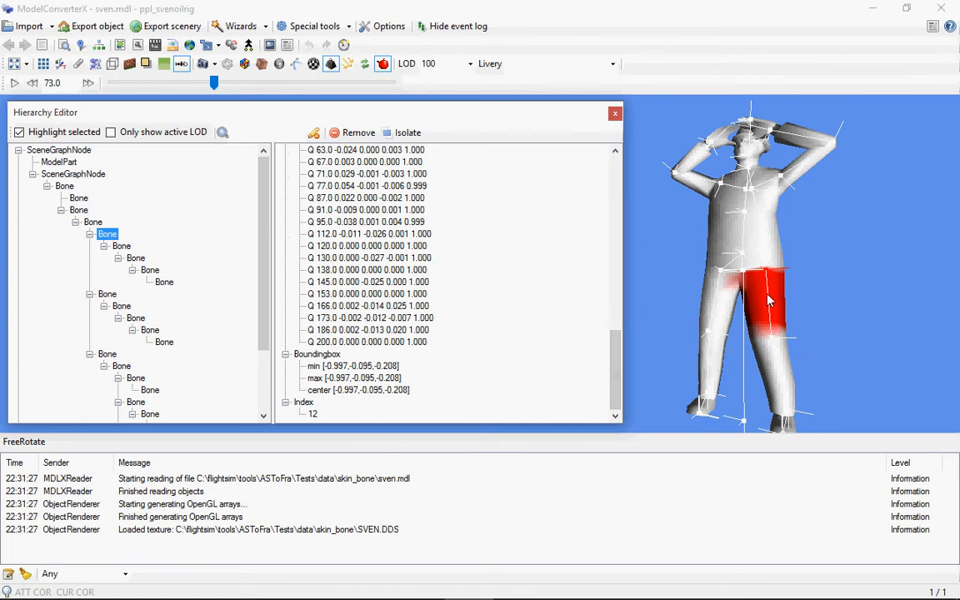
mouse_move(750, 342)
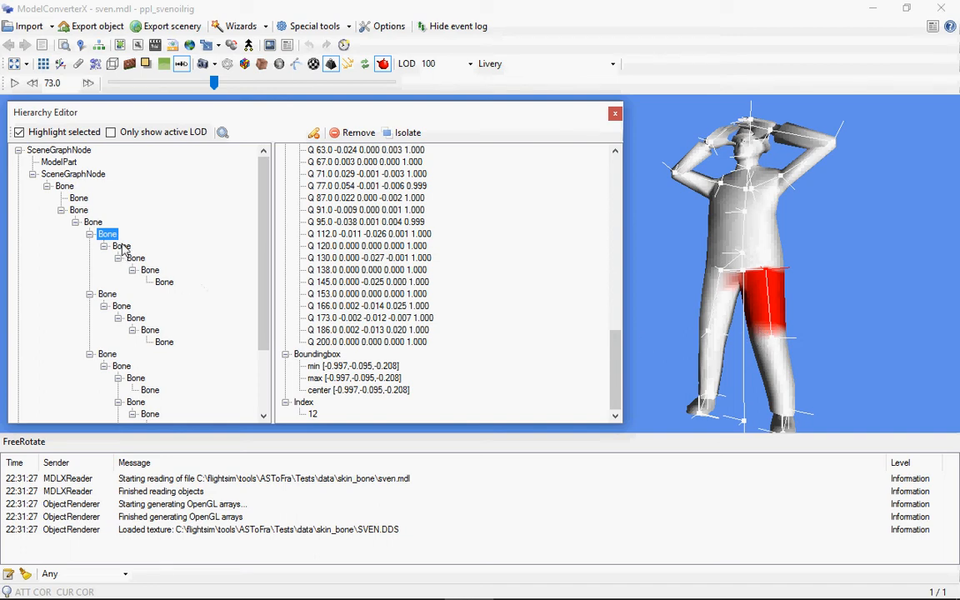
mouse_move(143, 344)
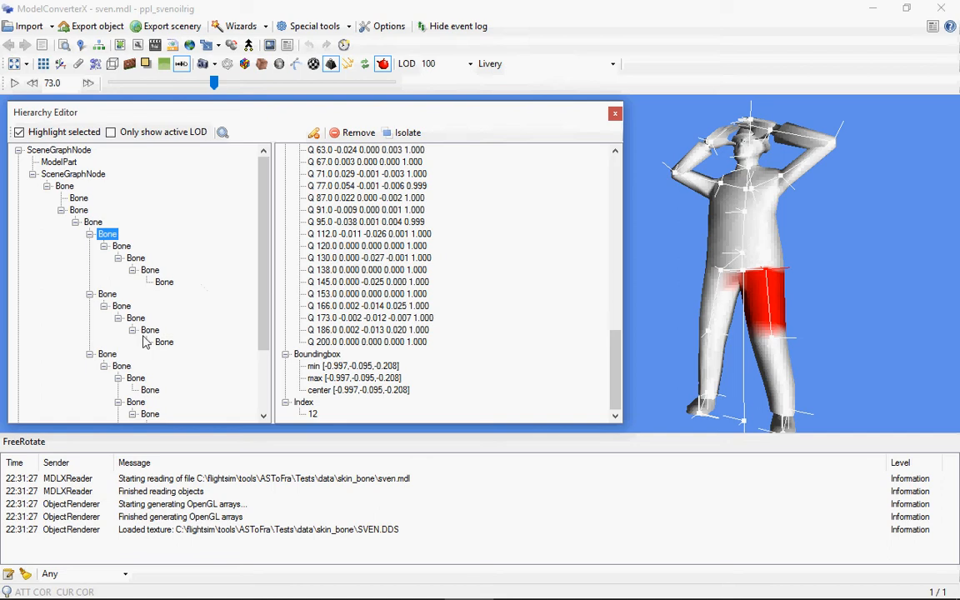
- Select the index 17 upper-arm bone and orbit the figure to view its highlighted shoulder
scroll(down, 3)
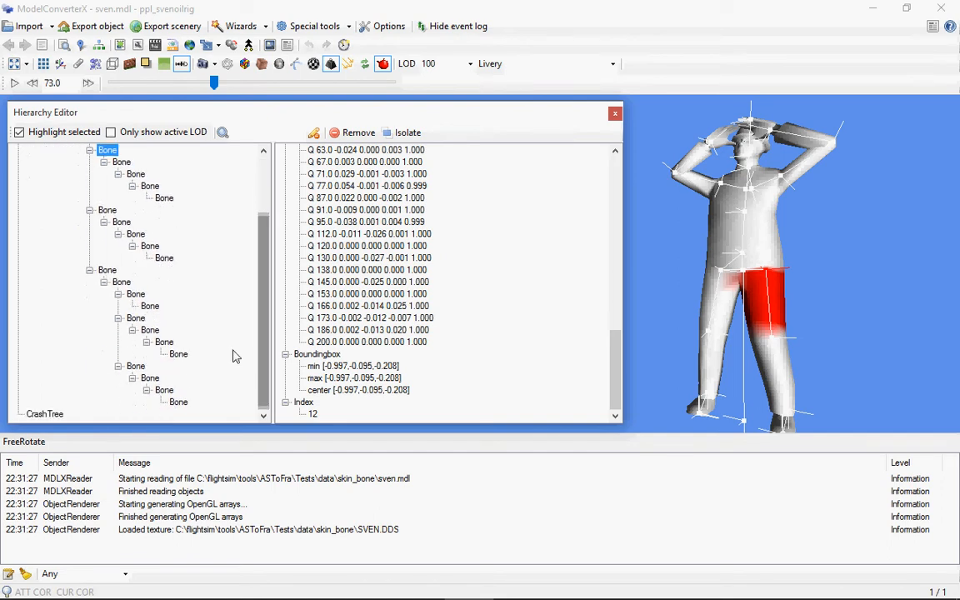
click(150, 330)
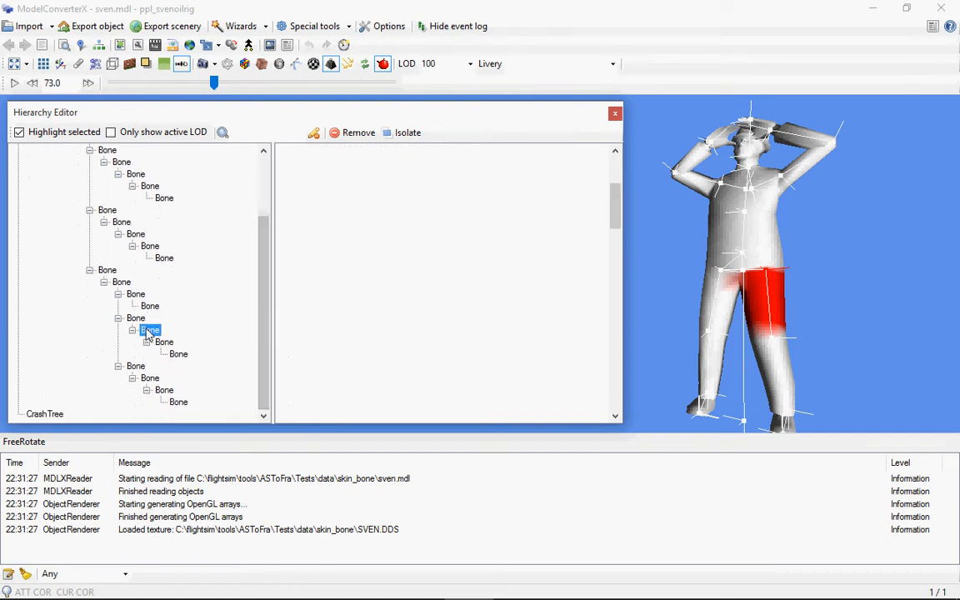
click(150, 330)
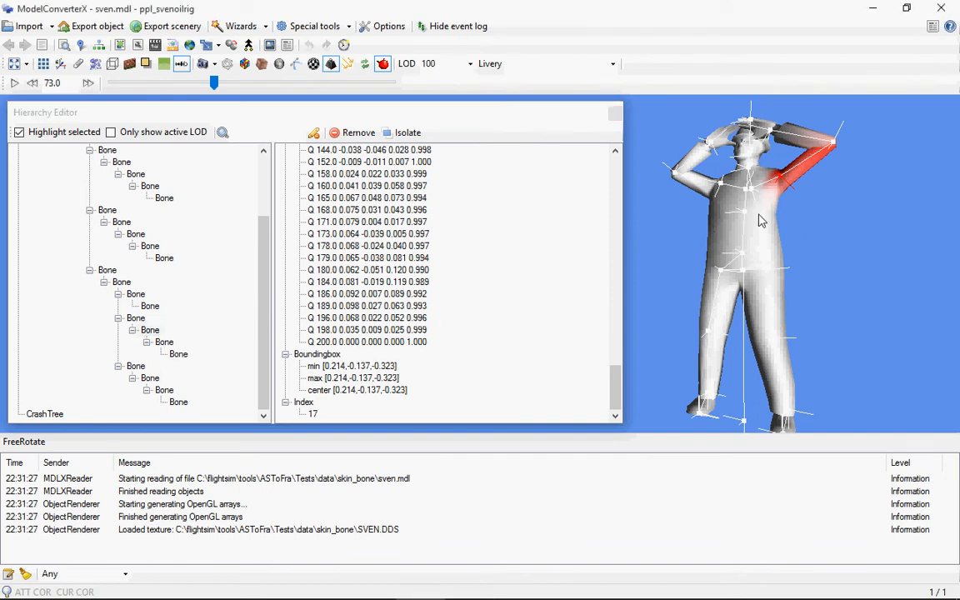
drag(760, 220, 787, 208)
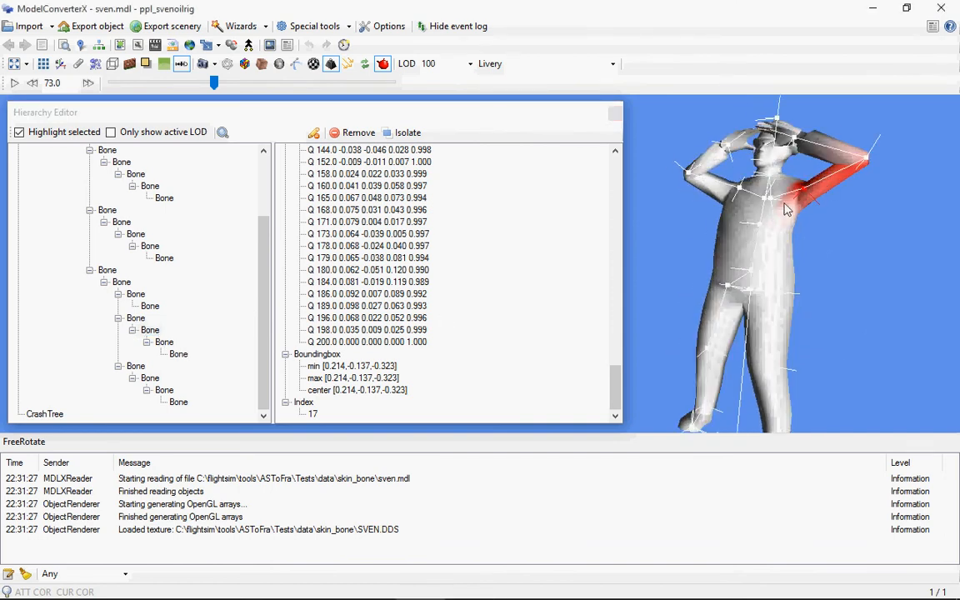
drag(787, 209, 820, 208)
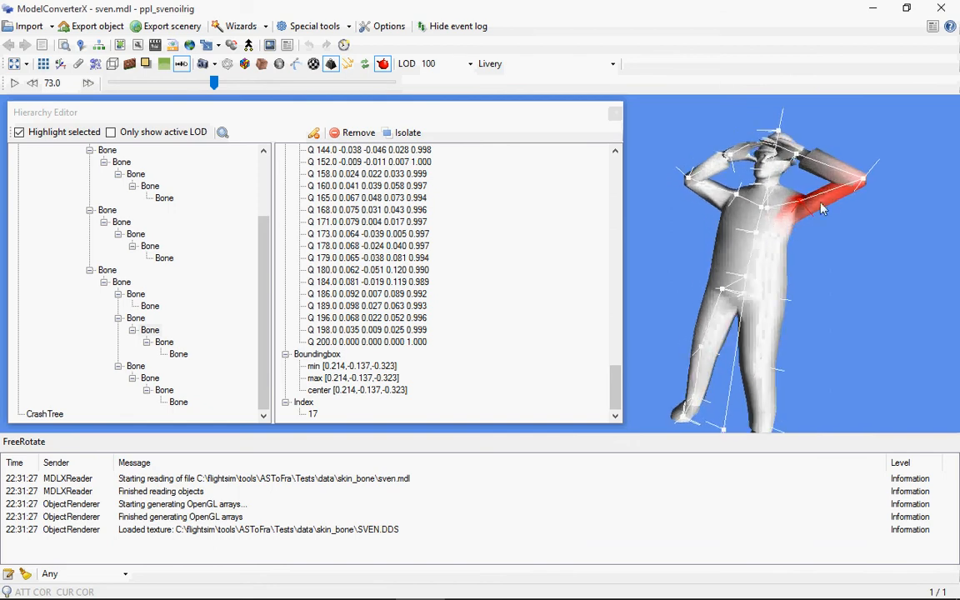
mouse_move(816, 185)
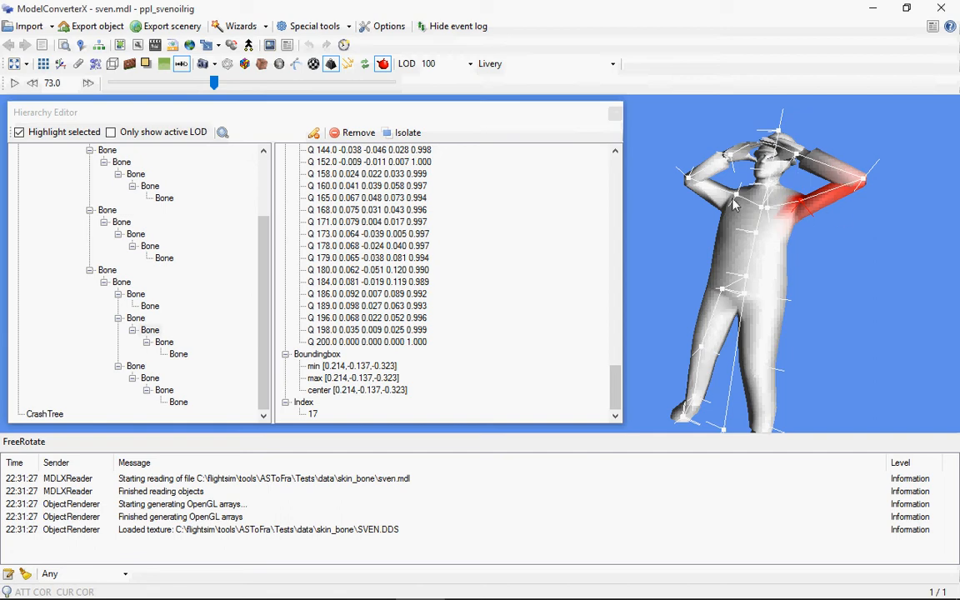
mouse_move(830, 236)
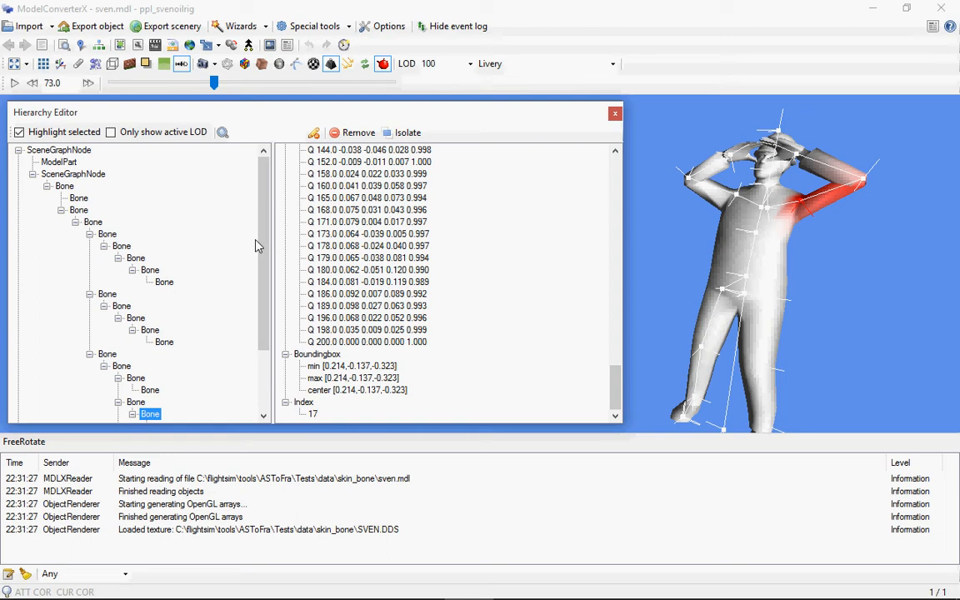
mouse_move(525, 134)
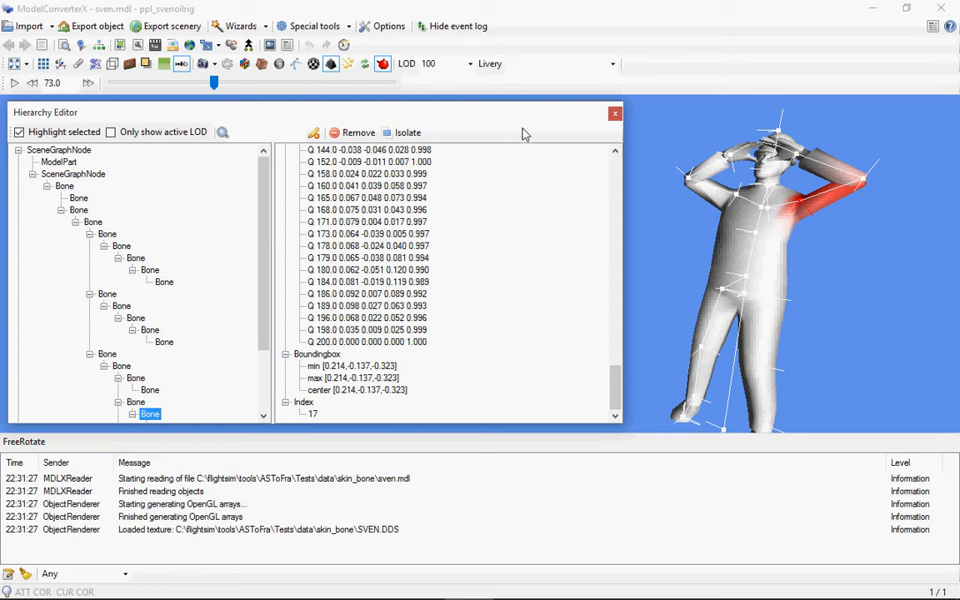
- Close the Hierarchy Editor and import jetway.mdl in place of the Sven character
click(615, 113)
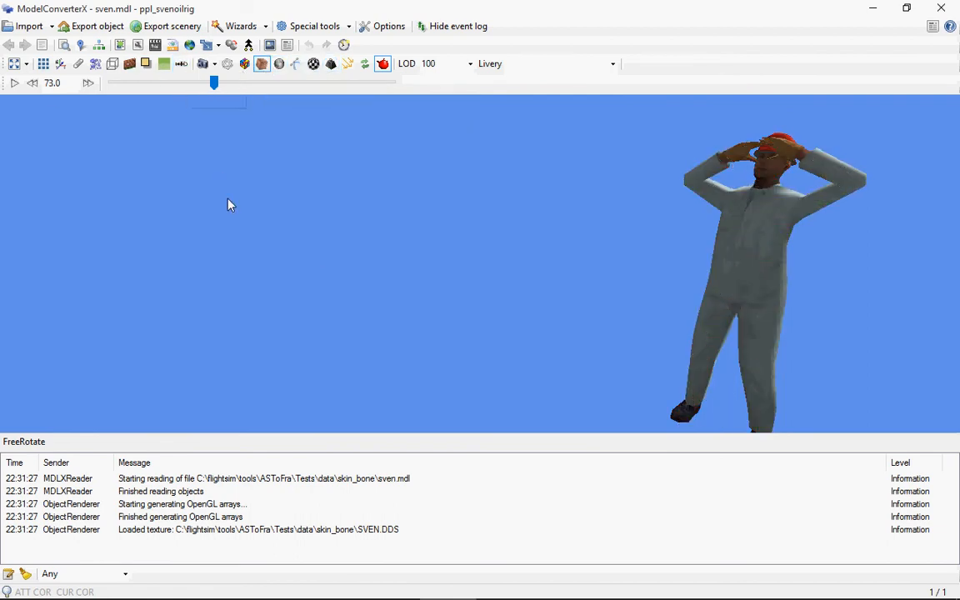
click(28, 27)
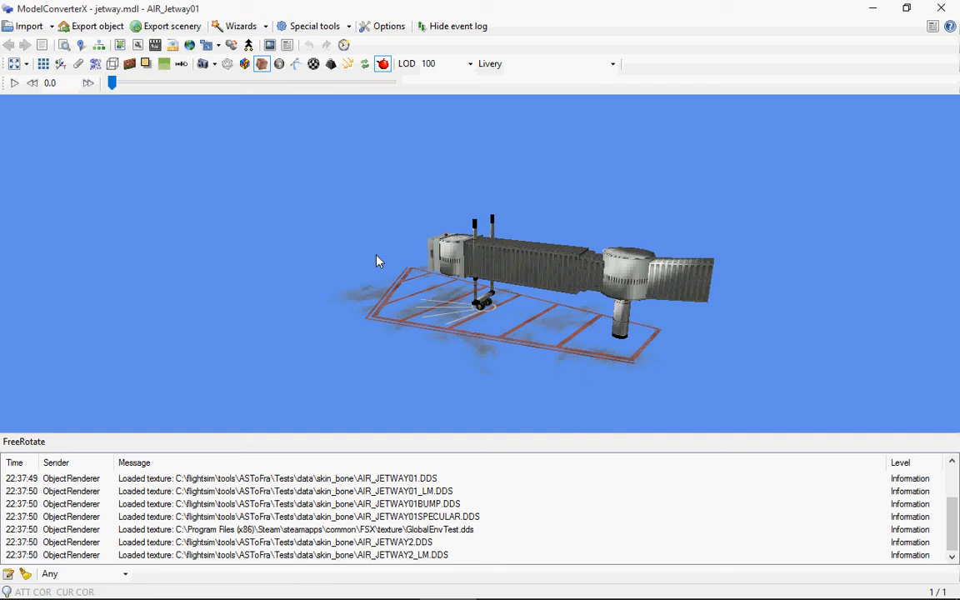
- Orbit and zoom in on the jetway, then bring up its node hierarchy with model parts and bone chain
drag(377, 260, 525, 325)
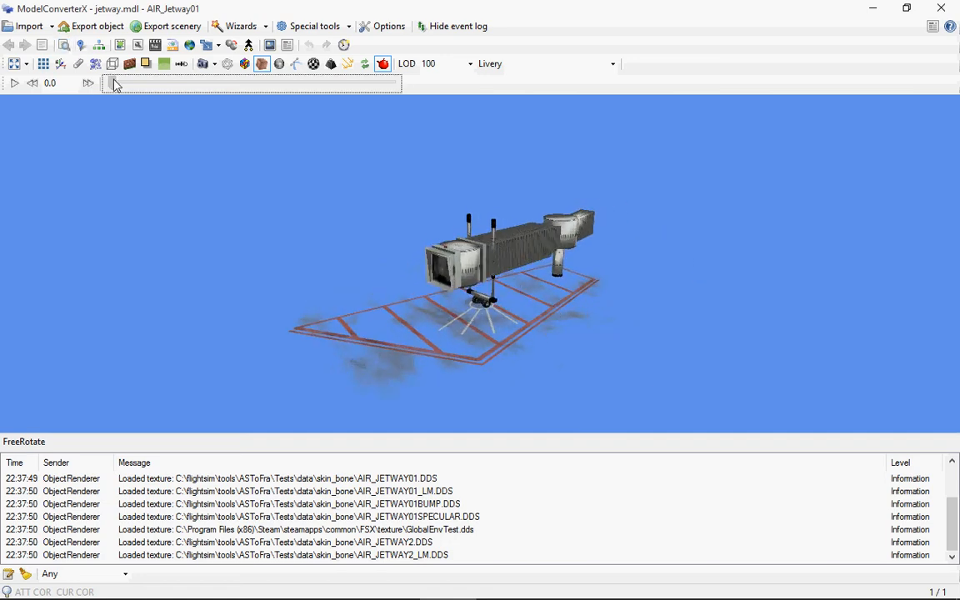
drag(107, 84, 247, 83)
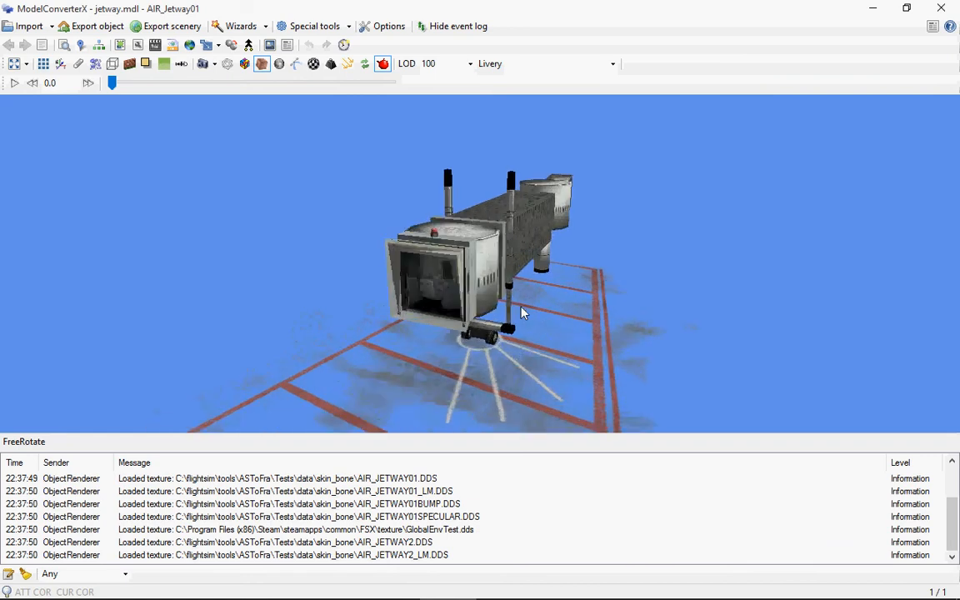
click(100, 46)
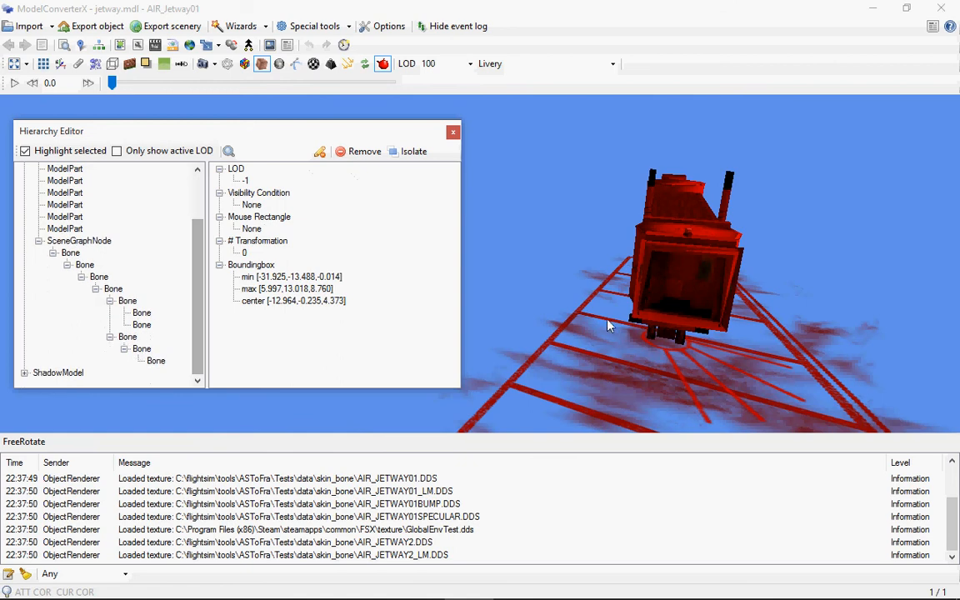
- Select the jetway's root bone and review its transformation details against the whole skeleton
drag(608, 325, 620, 310)
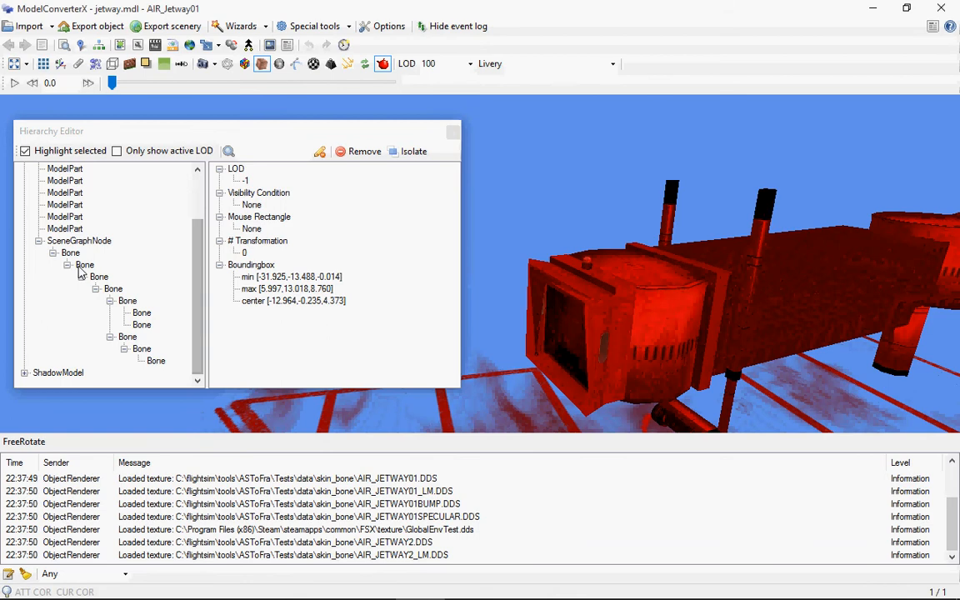
click(70, 254)
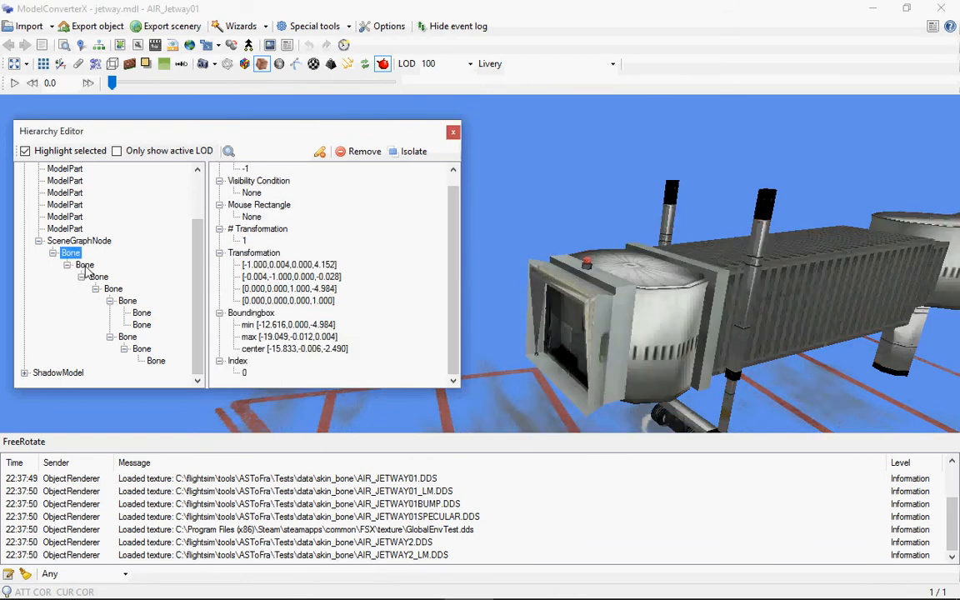
click(181, 63)
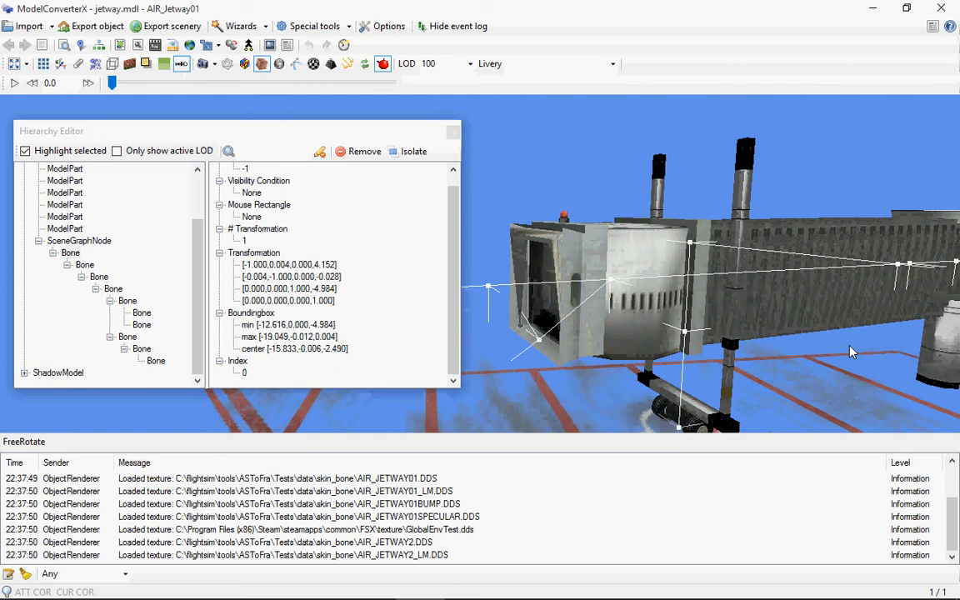
drag(851, 352, 886, 290)
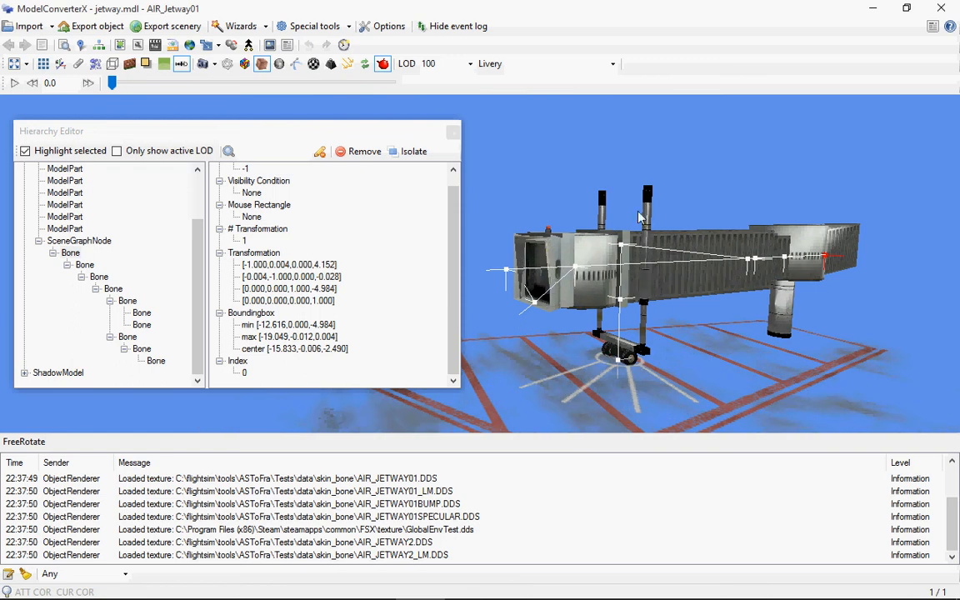
mouse_move(632, 253)
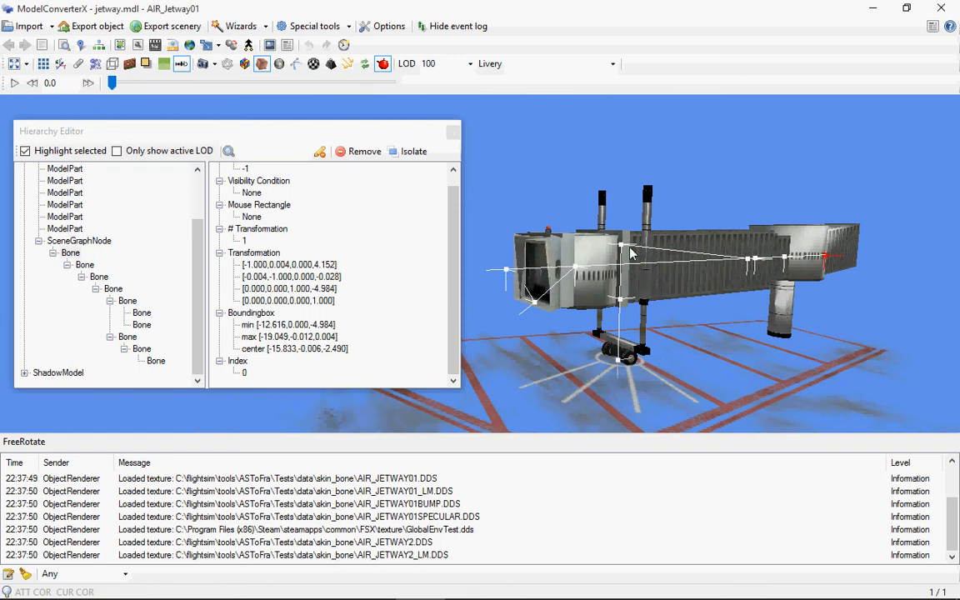
mouse_move(626, 377)
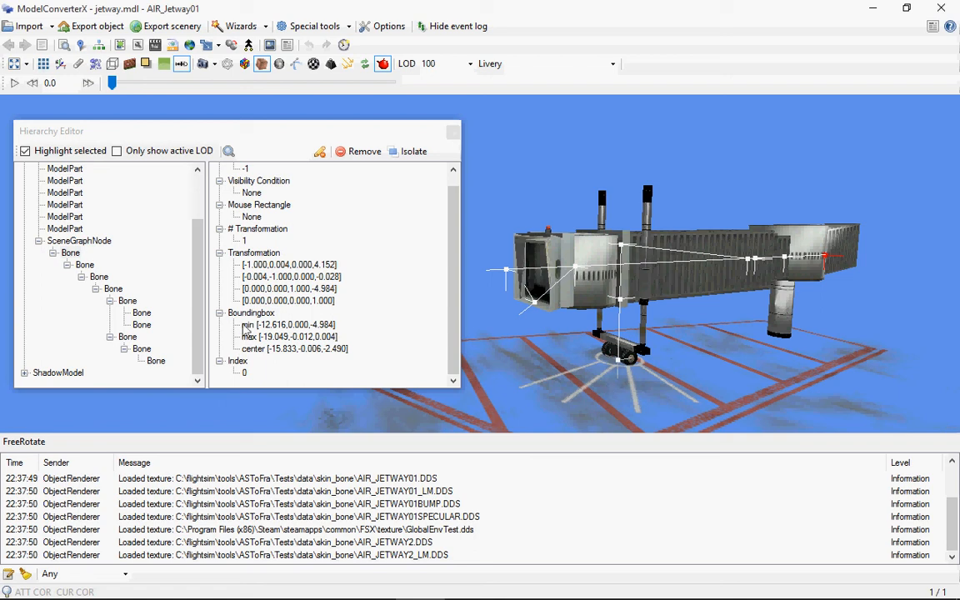
- Step through each bone reading its IK_MainHandle, IK_SecondaryHandle and IK_WheelsGroundLock constraints and chains
click(70, 254)
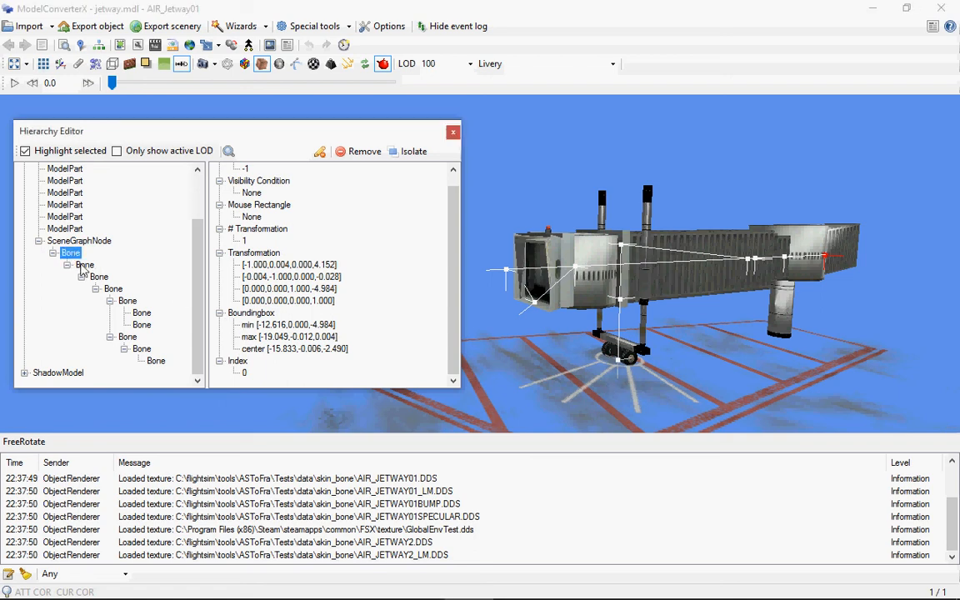
click(99, 277)
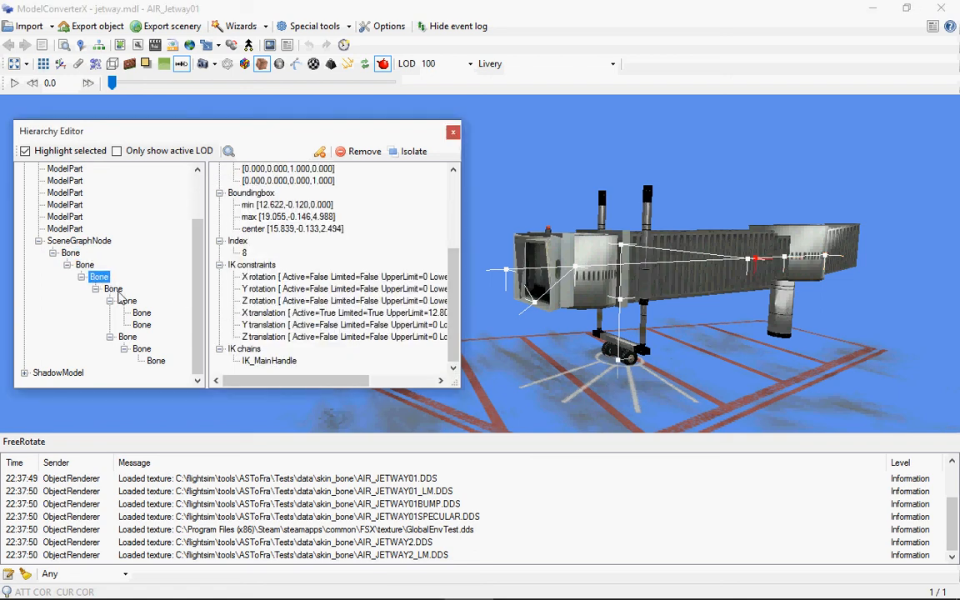
click(126, 300)
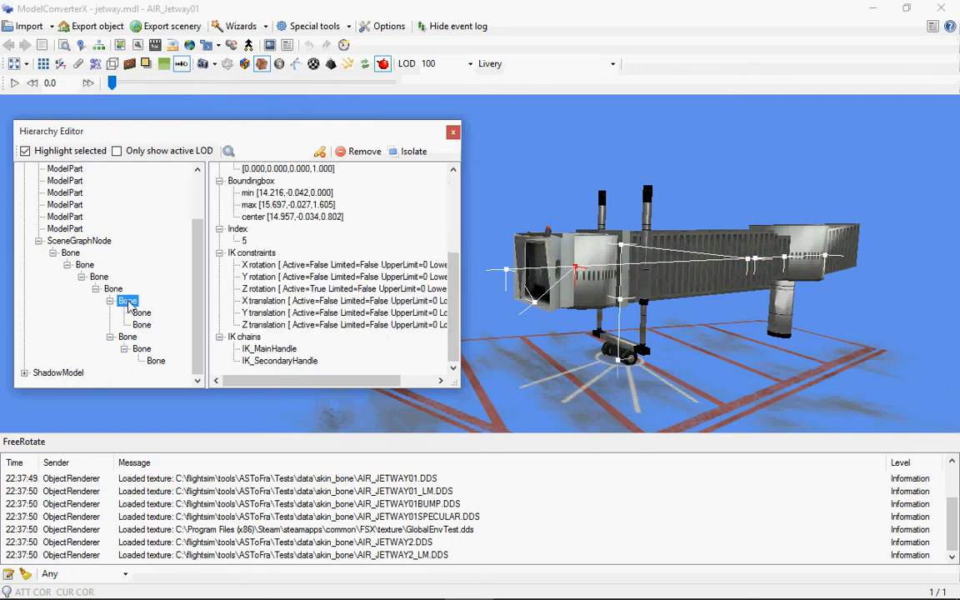
click(142, 311)
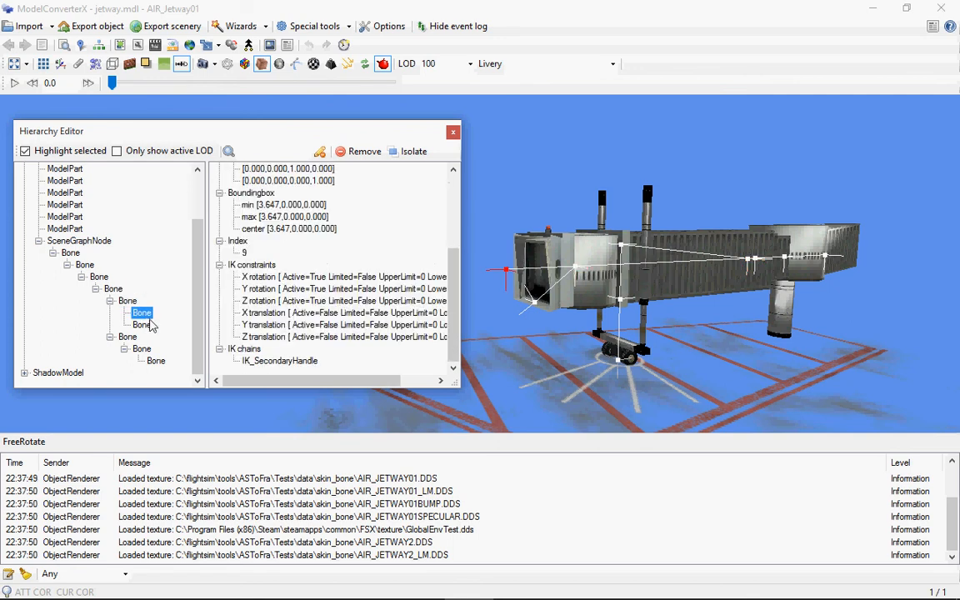
click(127, 337)
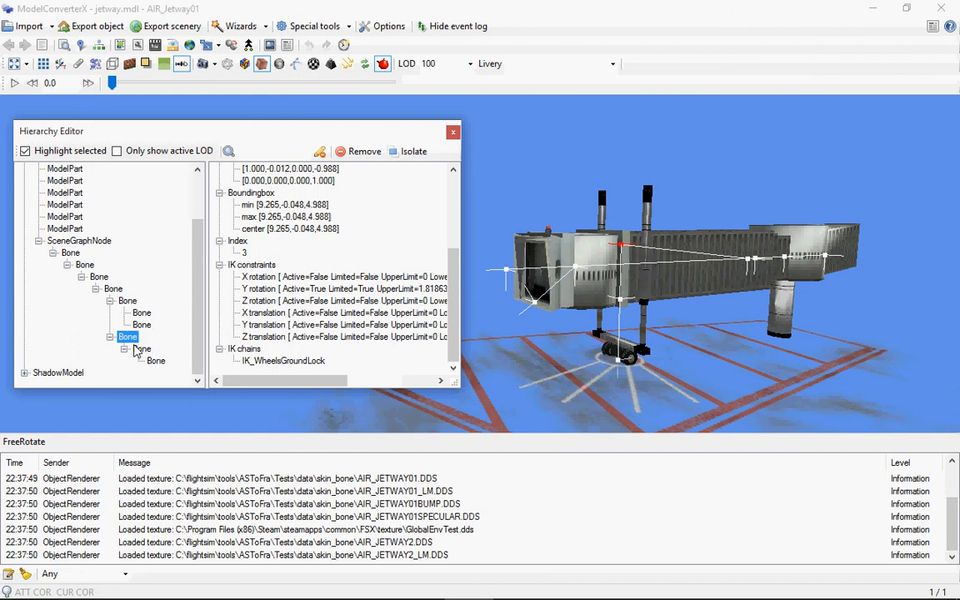
click(157, 360)
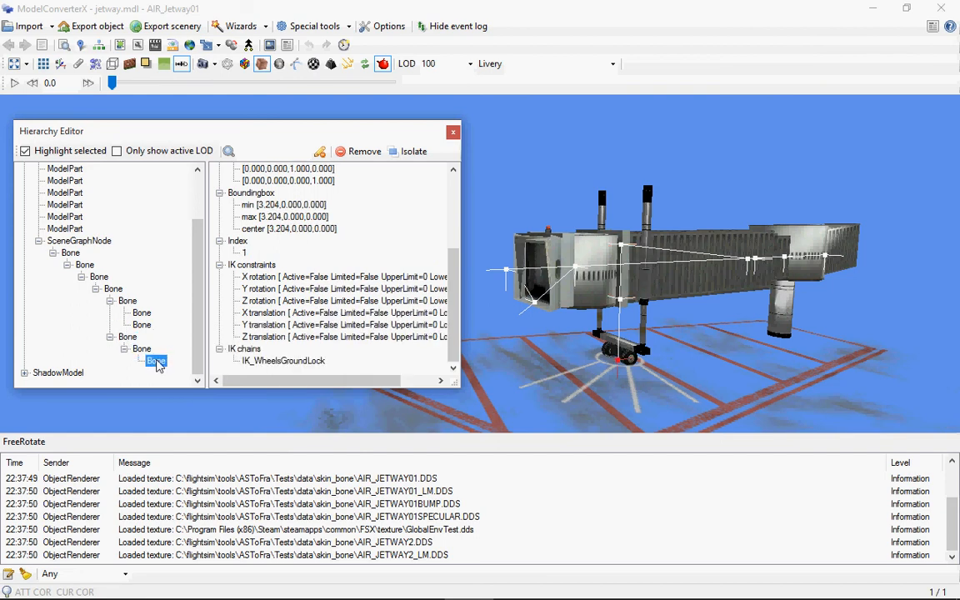
click(99, 277)
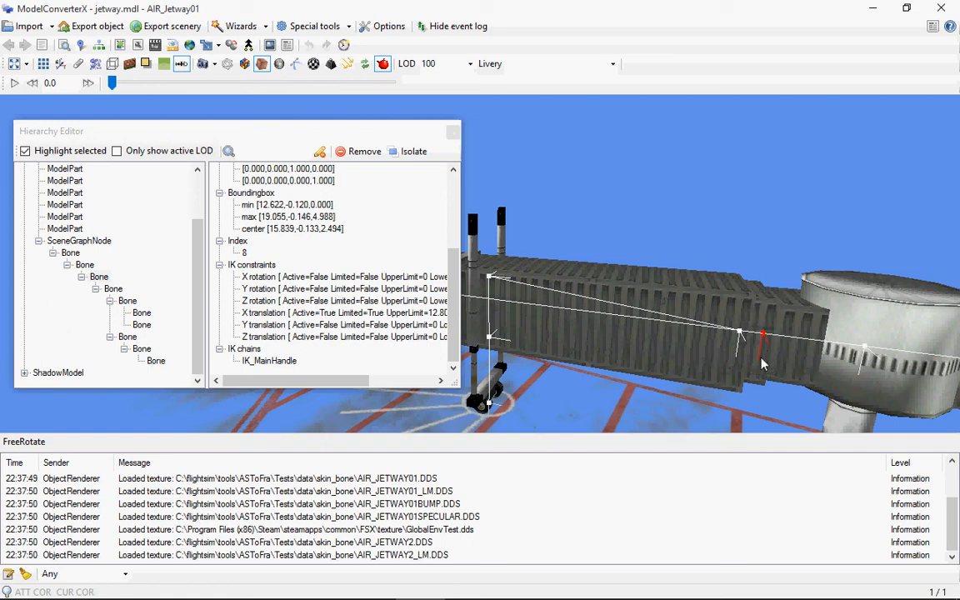
- Review the index 8 bone's X translation limit of 12 on IK_MainHandle, then select its child bone
click(98, 277)
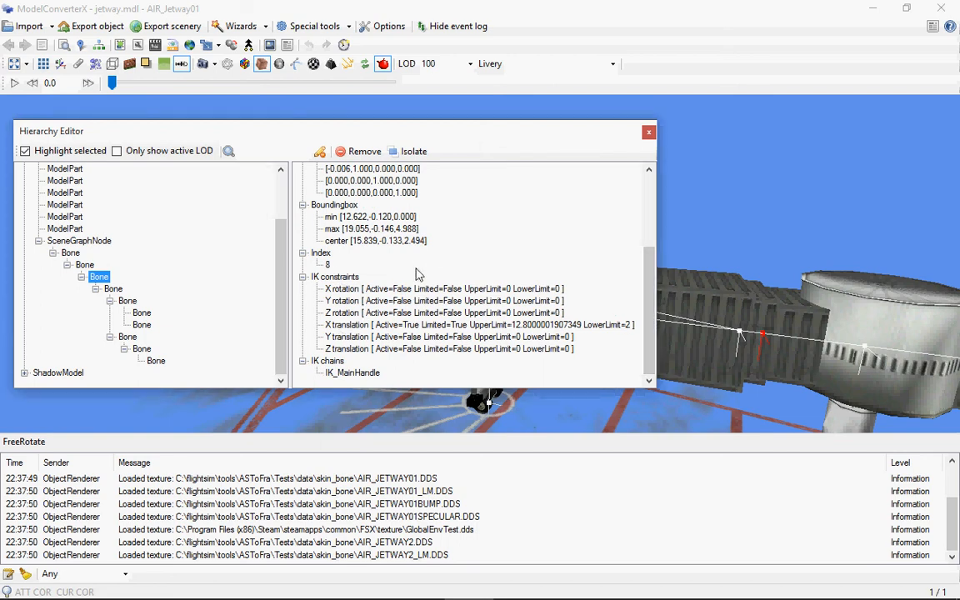
mouse_move(350, 294)
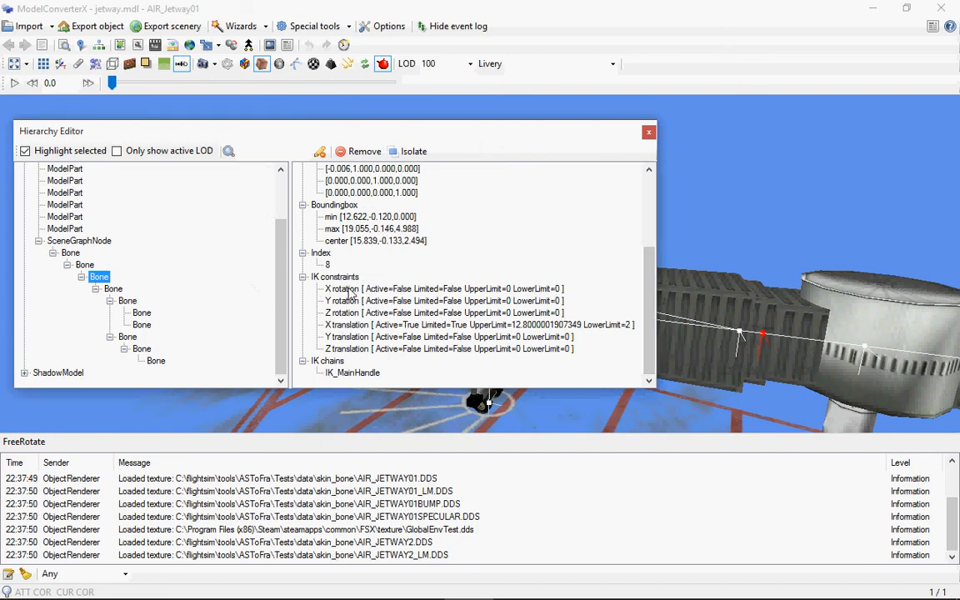
mouse_move(409, 237)
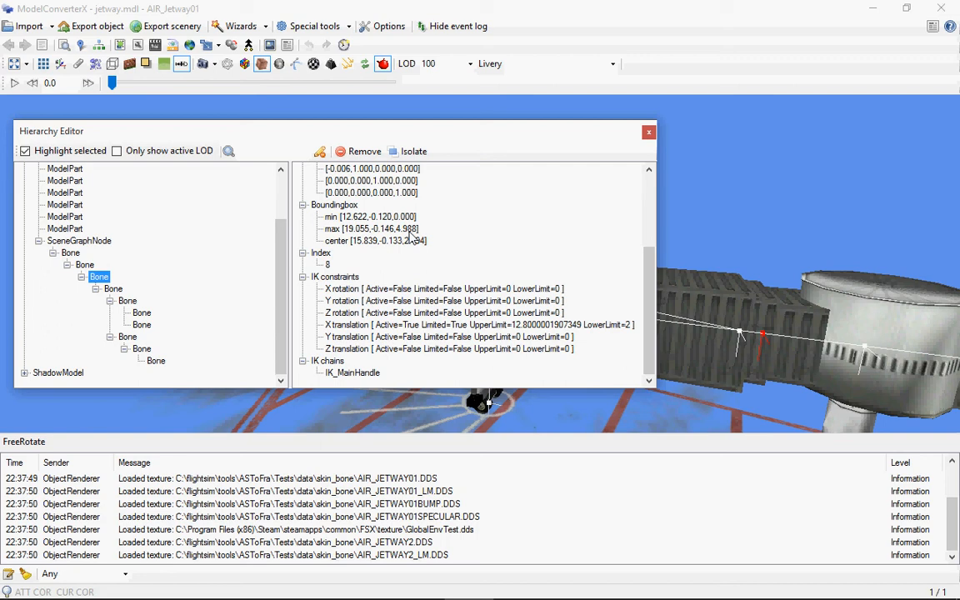
mouse_move(754, 340)
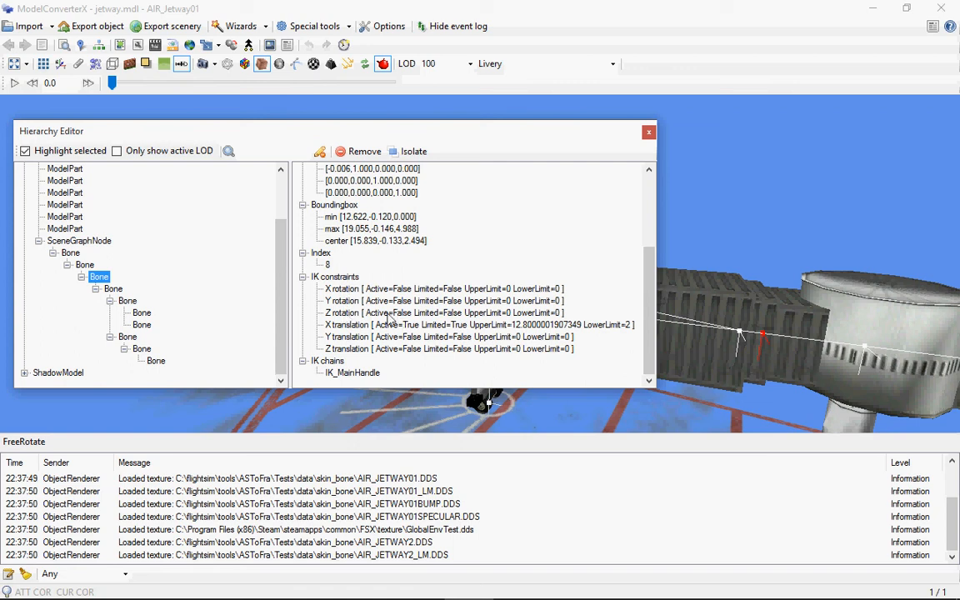
mouse_move(417, 309)
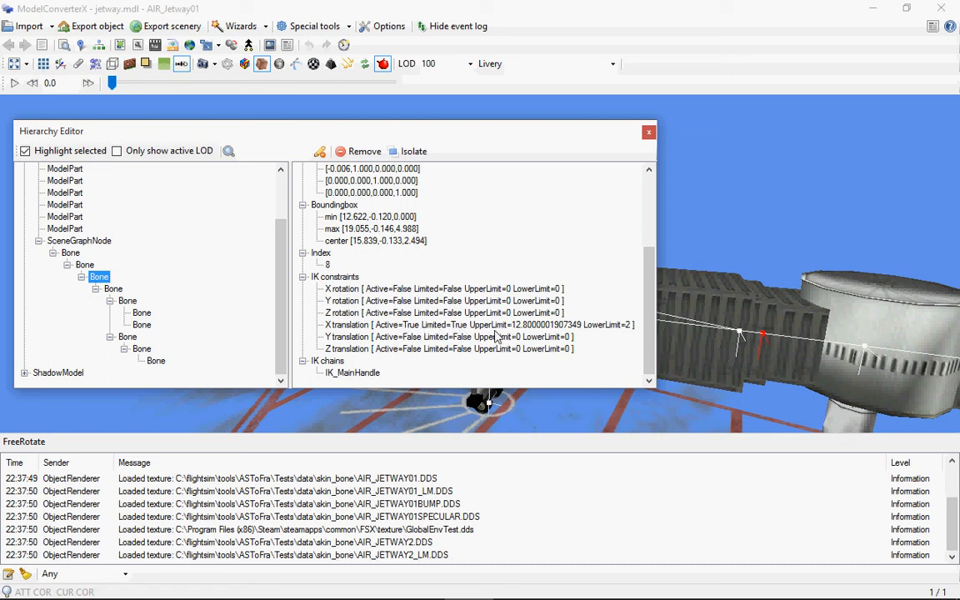
mouse_move(630, 333)
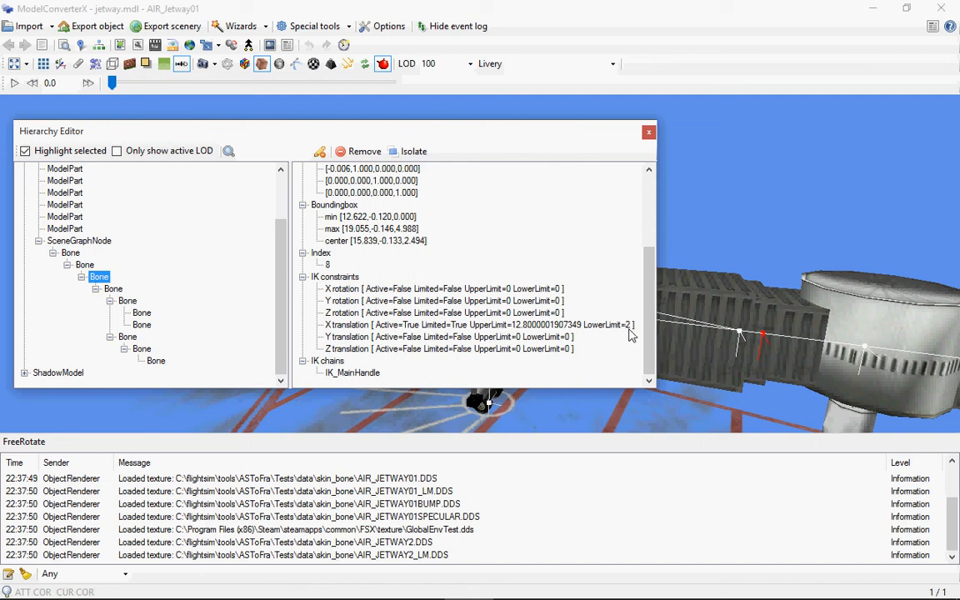
mouse_move(540, 337)
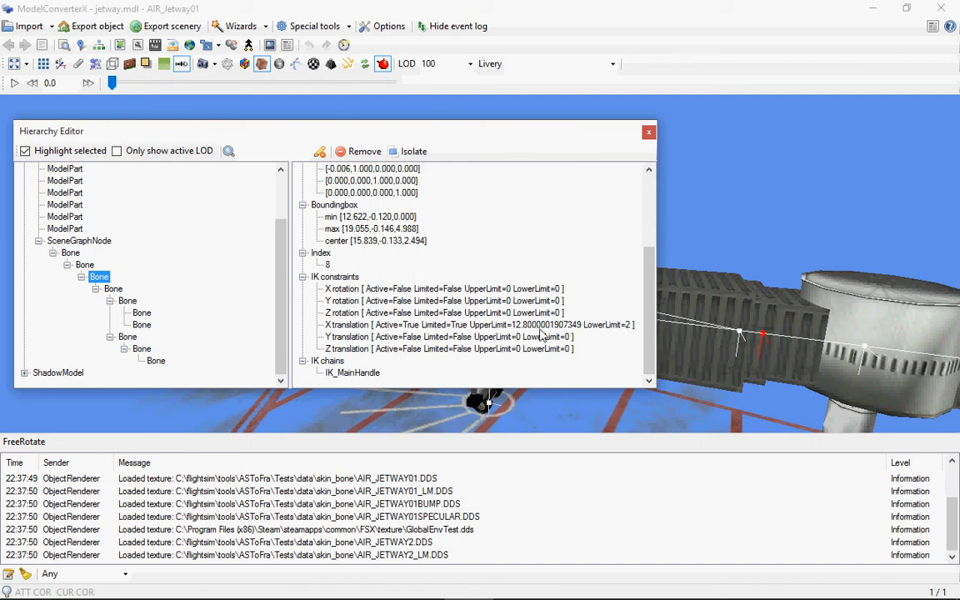
click(113, 289)
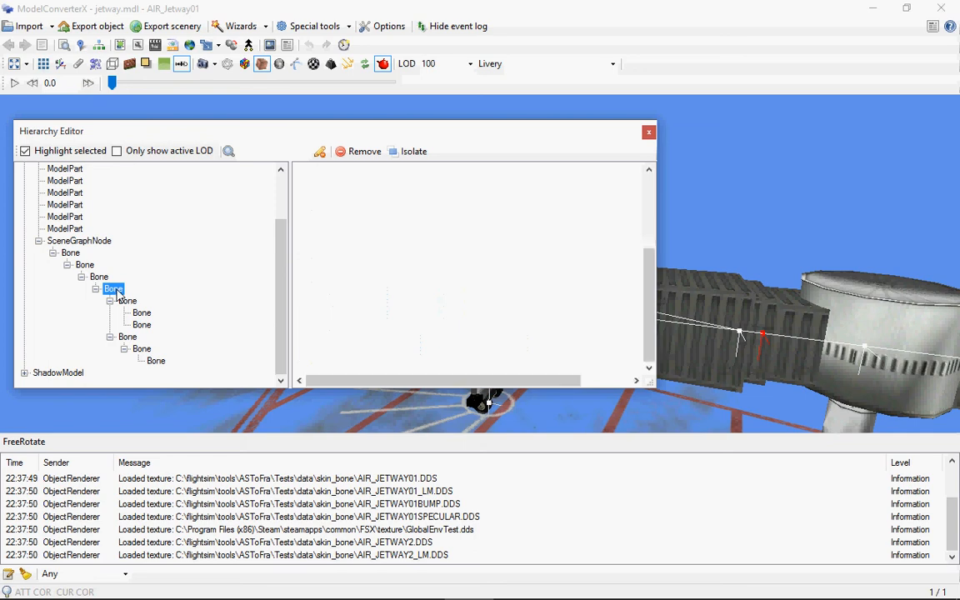
- Review the limited-Z-rotation bone shared by IK_MainHandle and IK_SecondaryHandle, then select the hierarchy's second bone
click(113, 288)
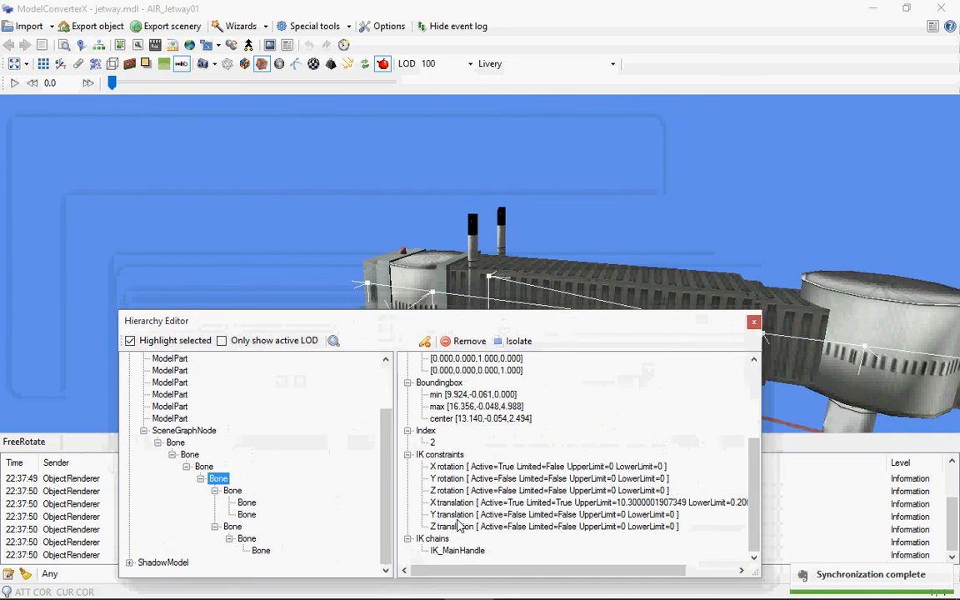
click(233, 490)
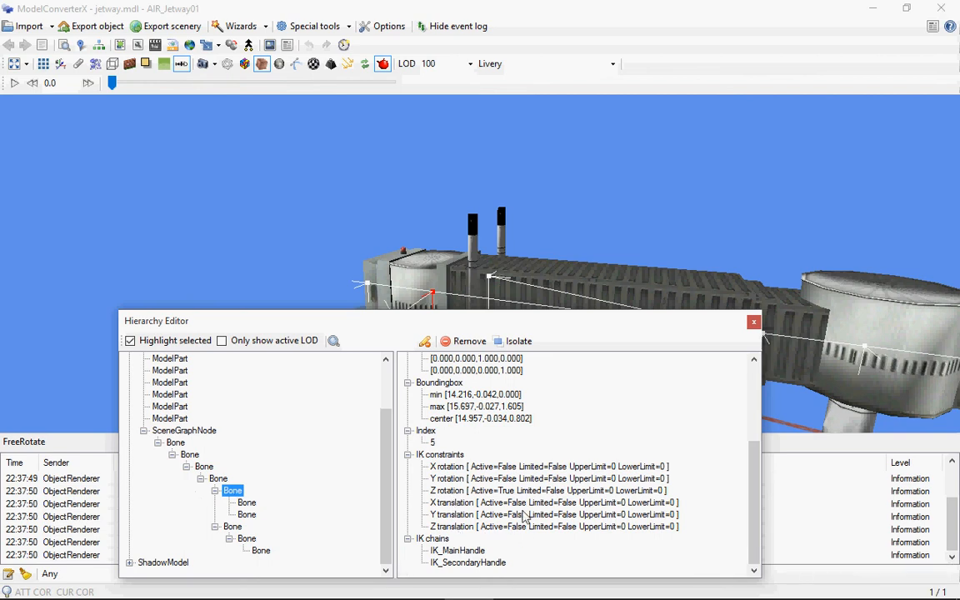
mouse_move(517, 503)
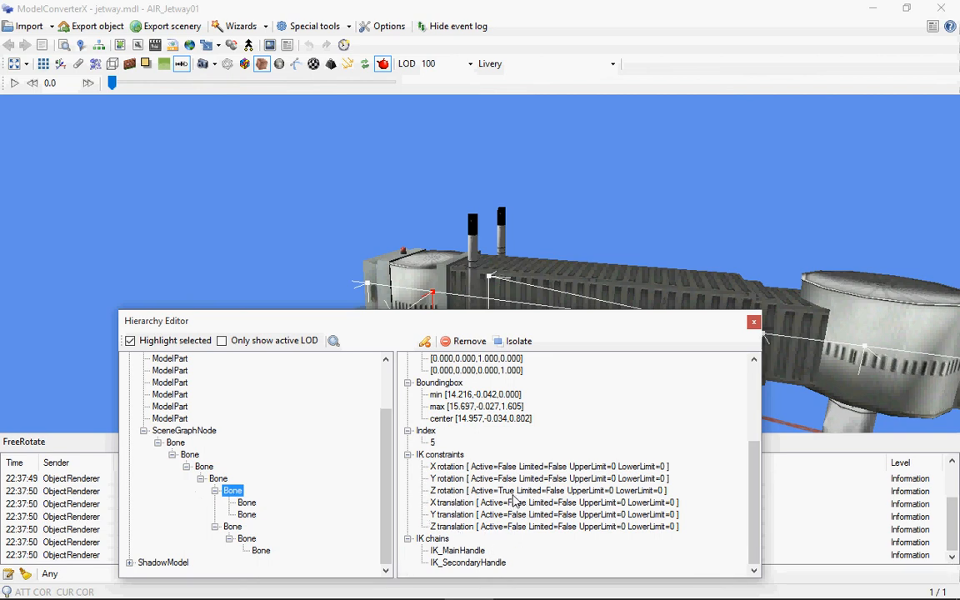
mouse_move(457, 324)
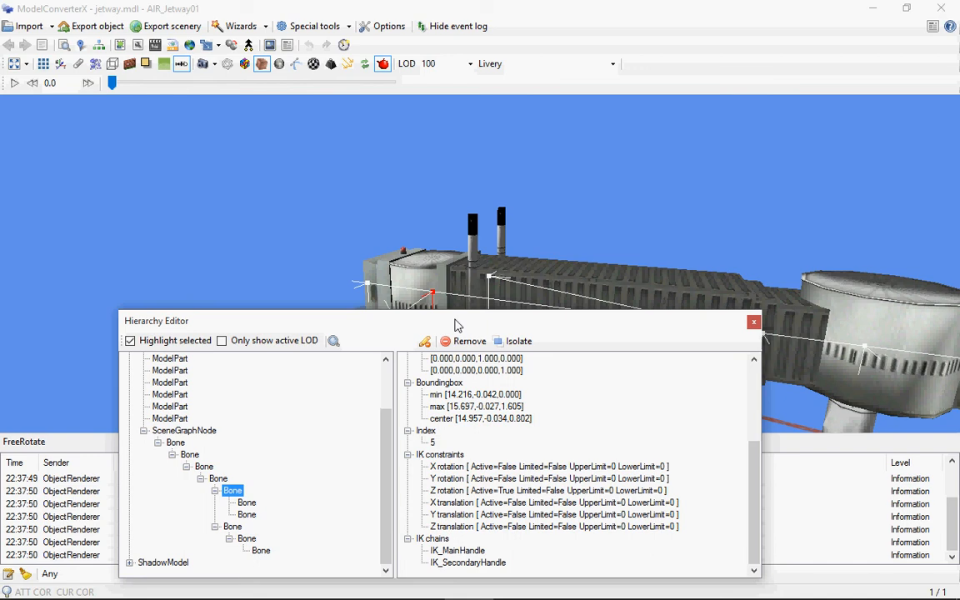
mouse_move(443, 500)
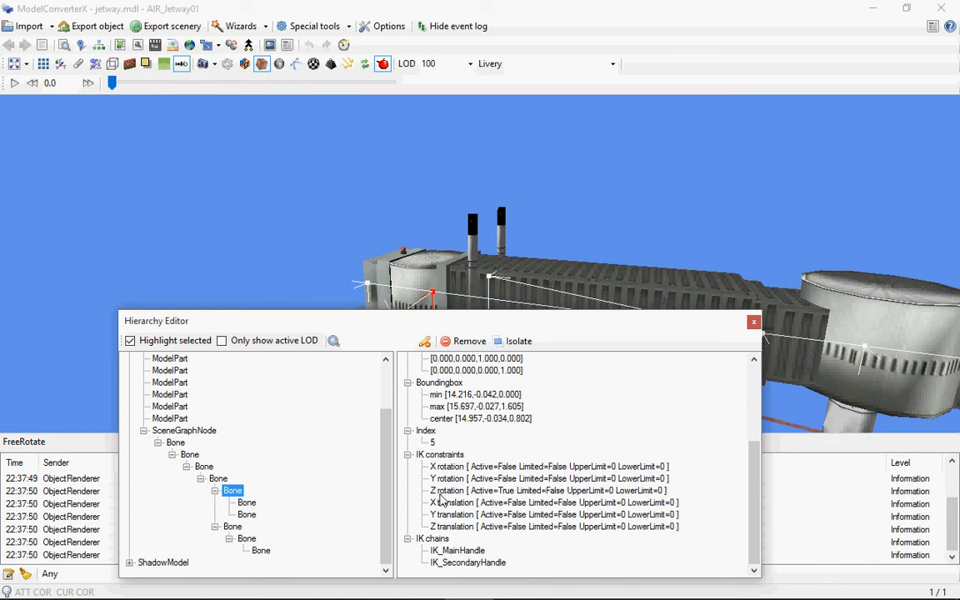
mouse_move(456, 570)
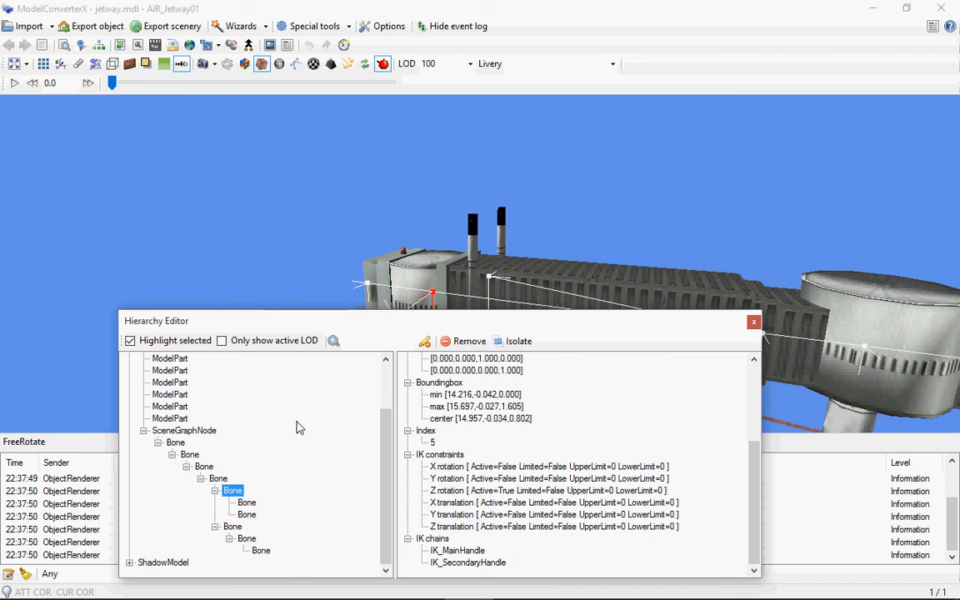
click(190, 453)
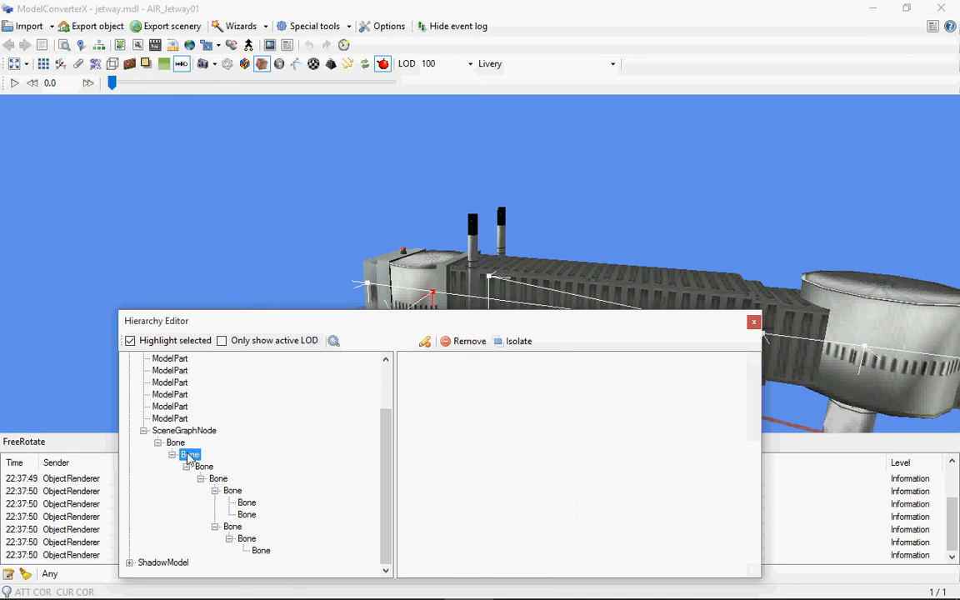
- Move the editor aside and select the index 7 bone driving IK_WheelsGroundLock, highlighting the wheel support
click(190, 453)
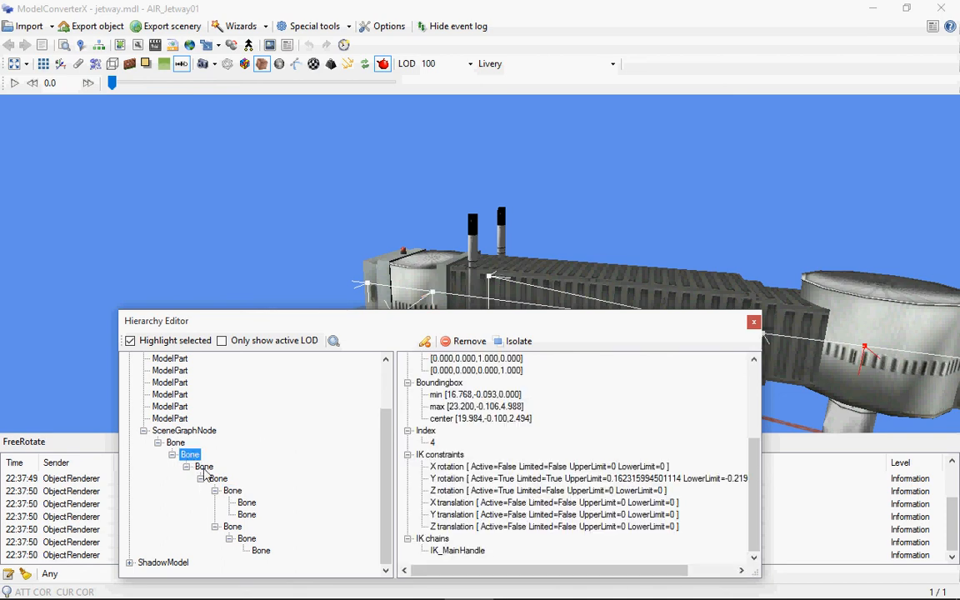
click(233, 490)
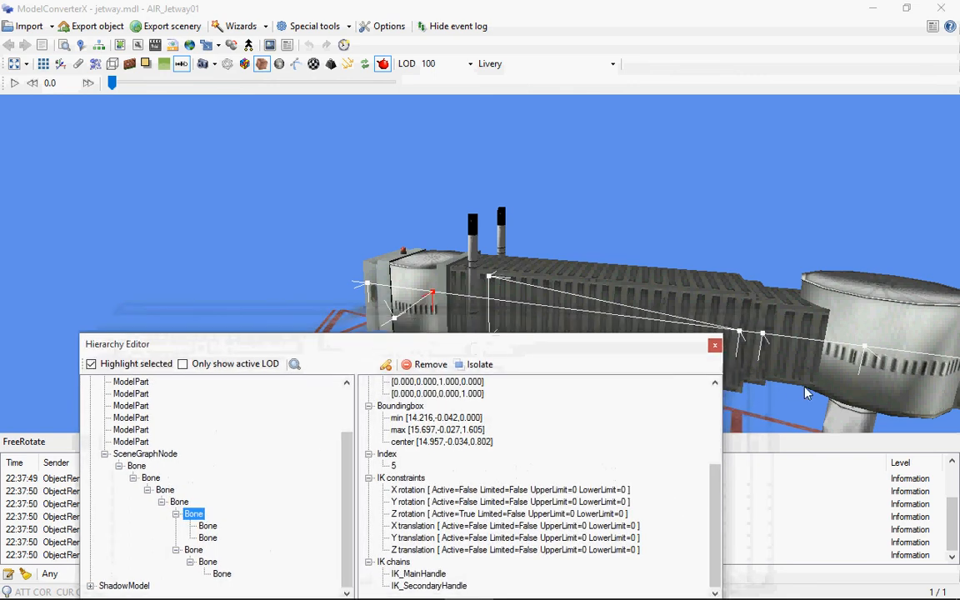
mouse_move(270, 517)
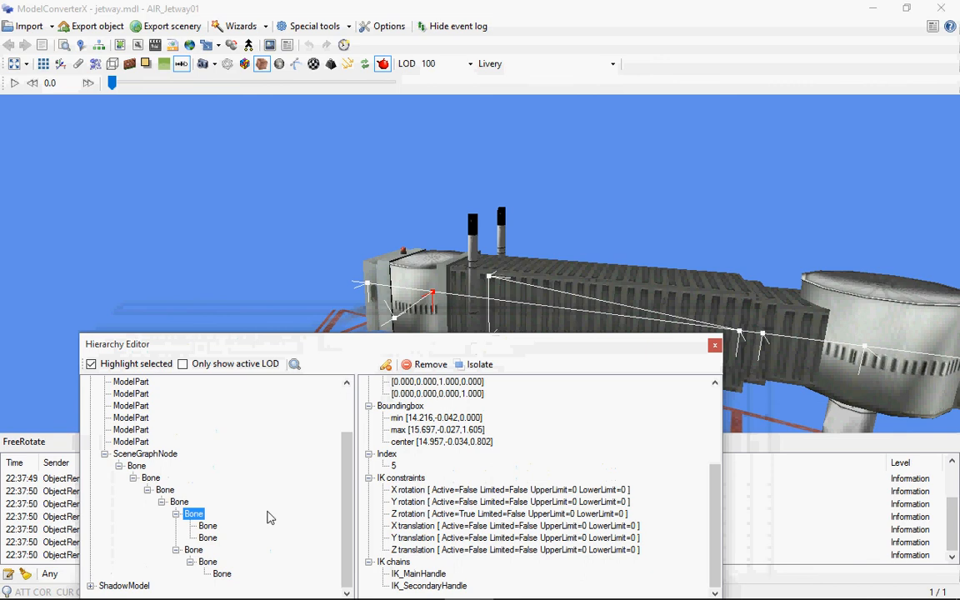
drag(116, 343, 103, 328)
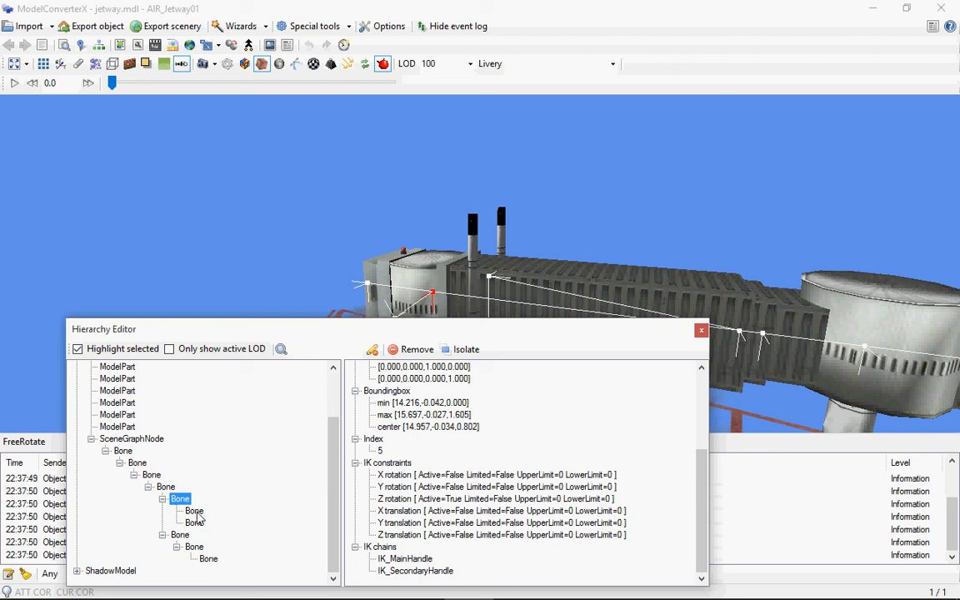
mouse_move(192, 554)
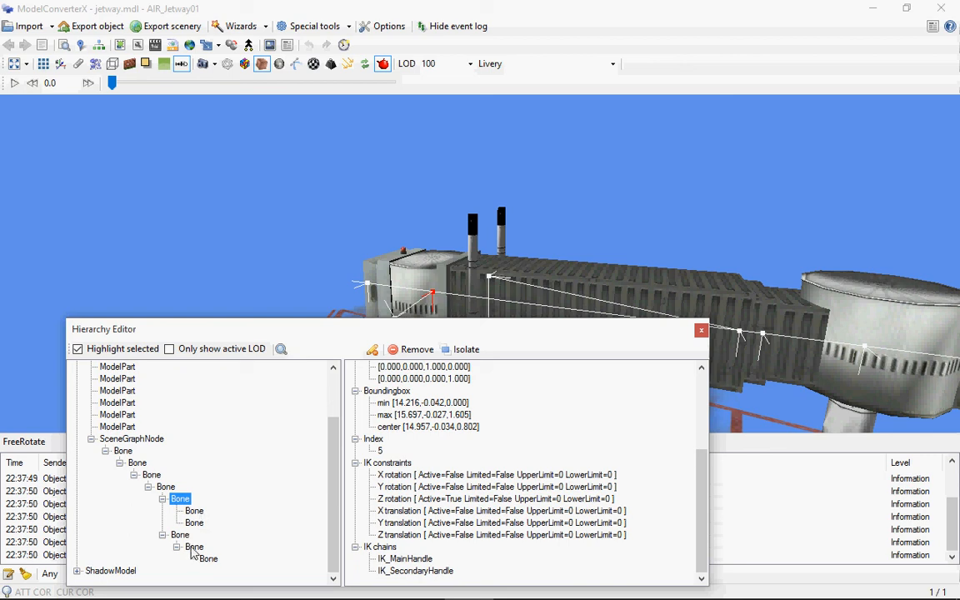
click(193, 547)
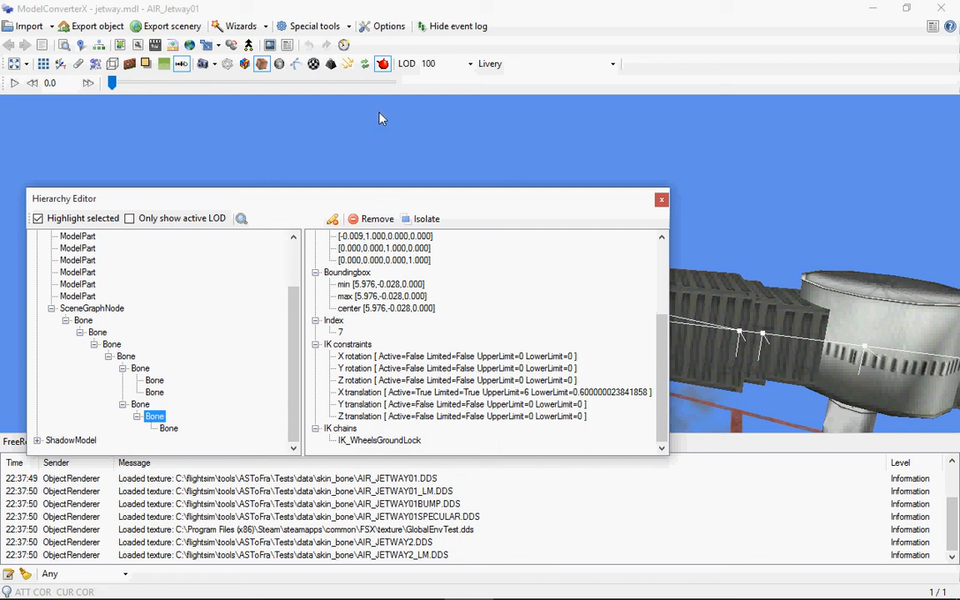
click(330, 64)
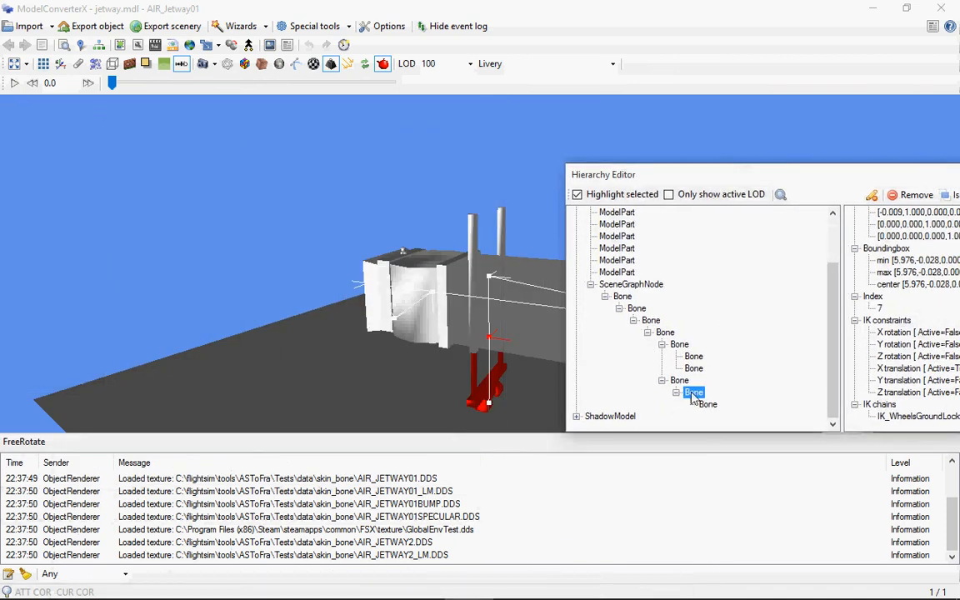
- Highlight the geometry moved by the two-chain bone, the index 8 bone and the index 2 tunnel-section bone
click(694, 356)
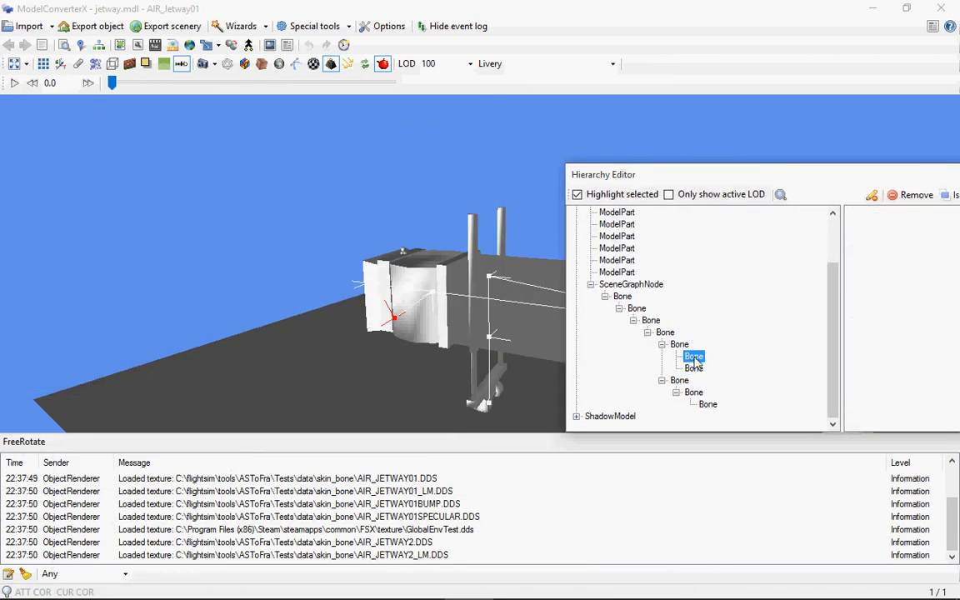
click(680, 343)
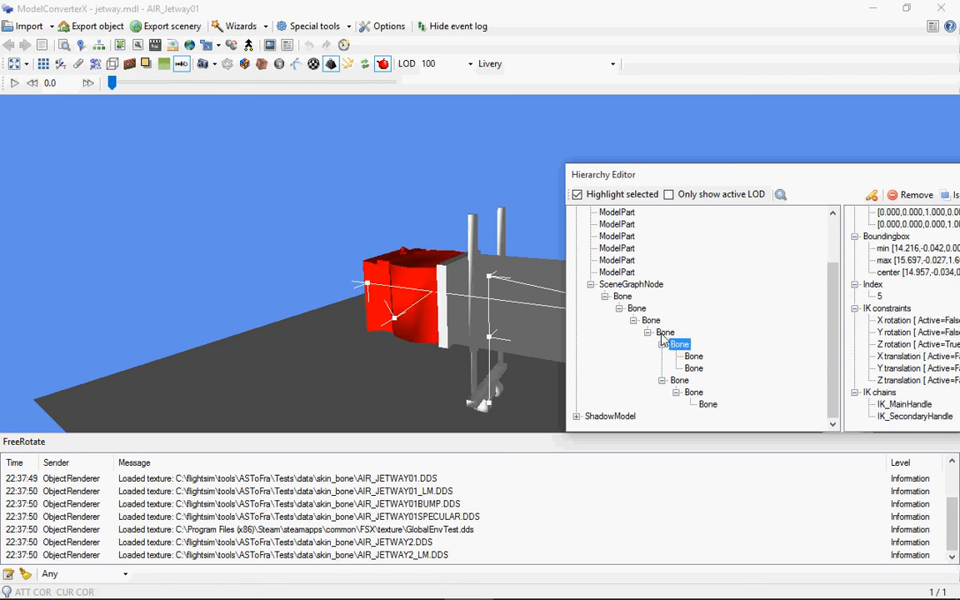
click(650, 320)
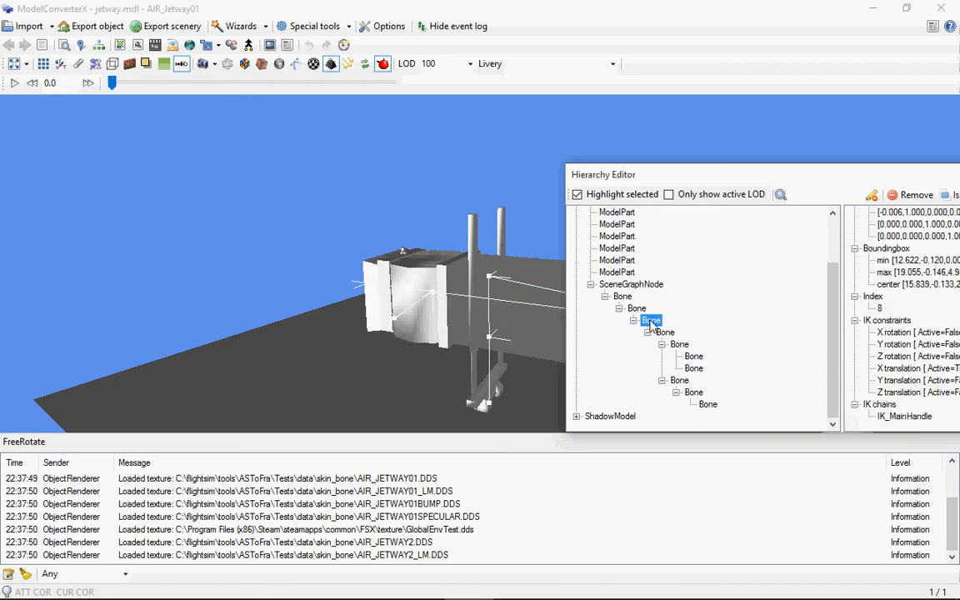
click(665, 331)
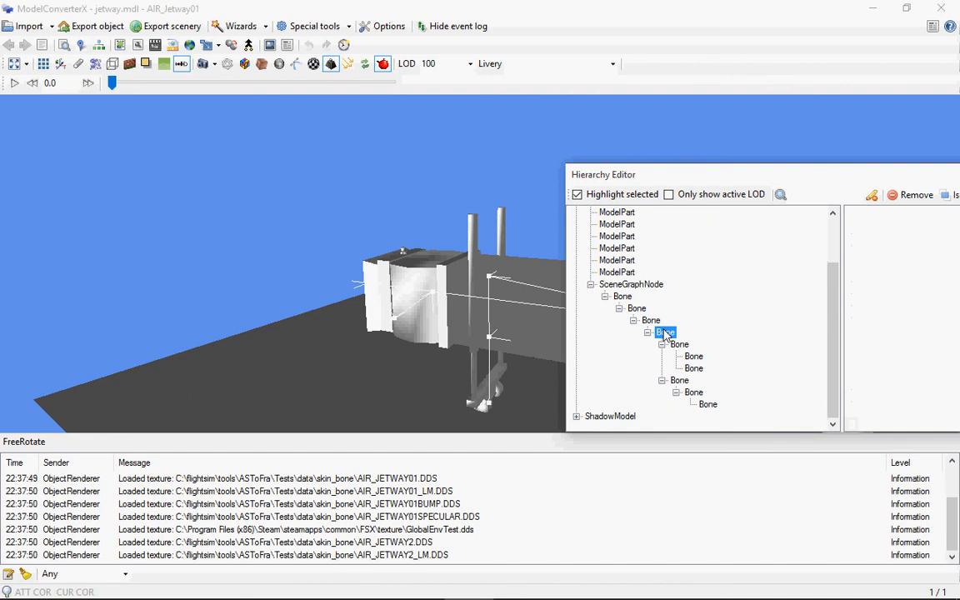
click(667, 333)
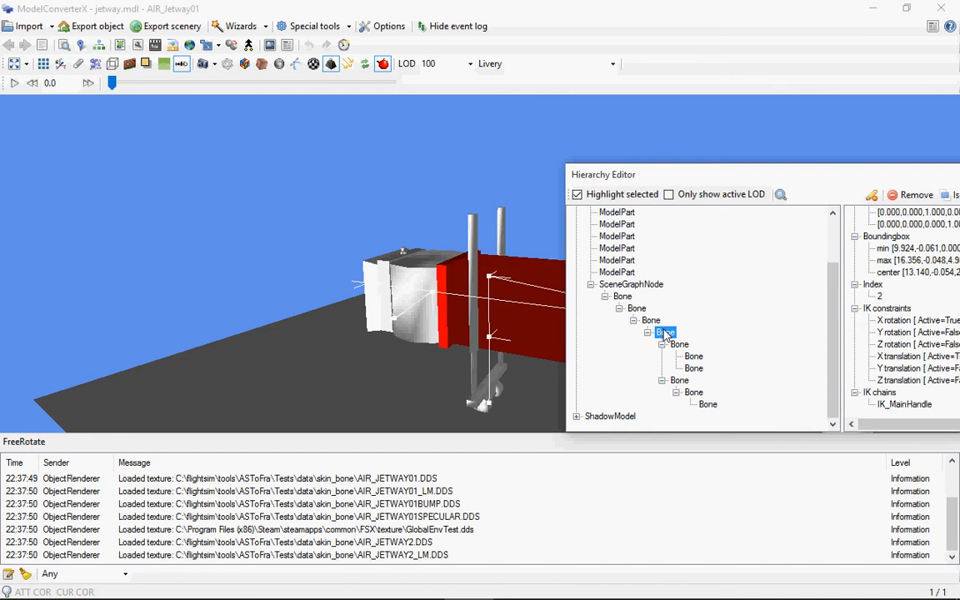